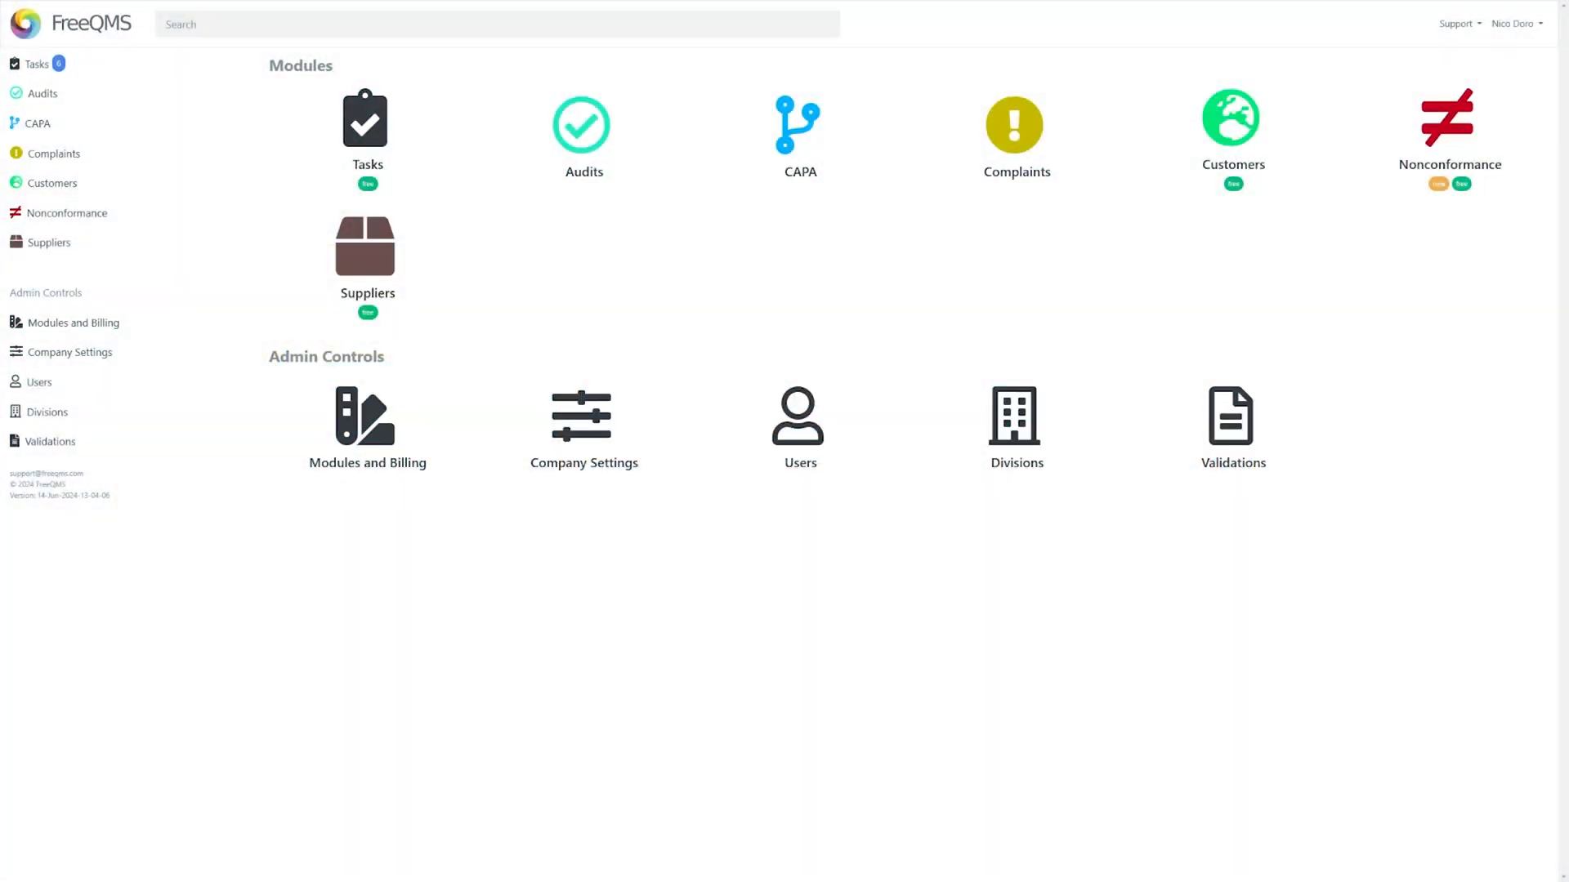
{"action": "mouse_move", "coordinate": [434, 670]}
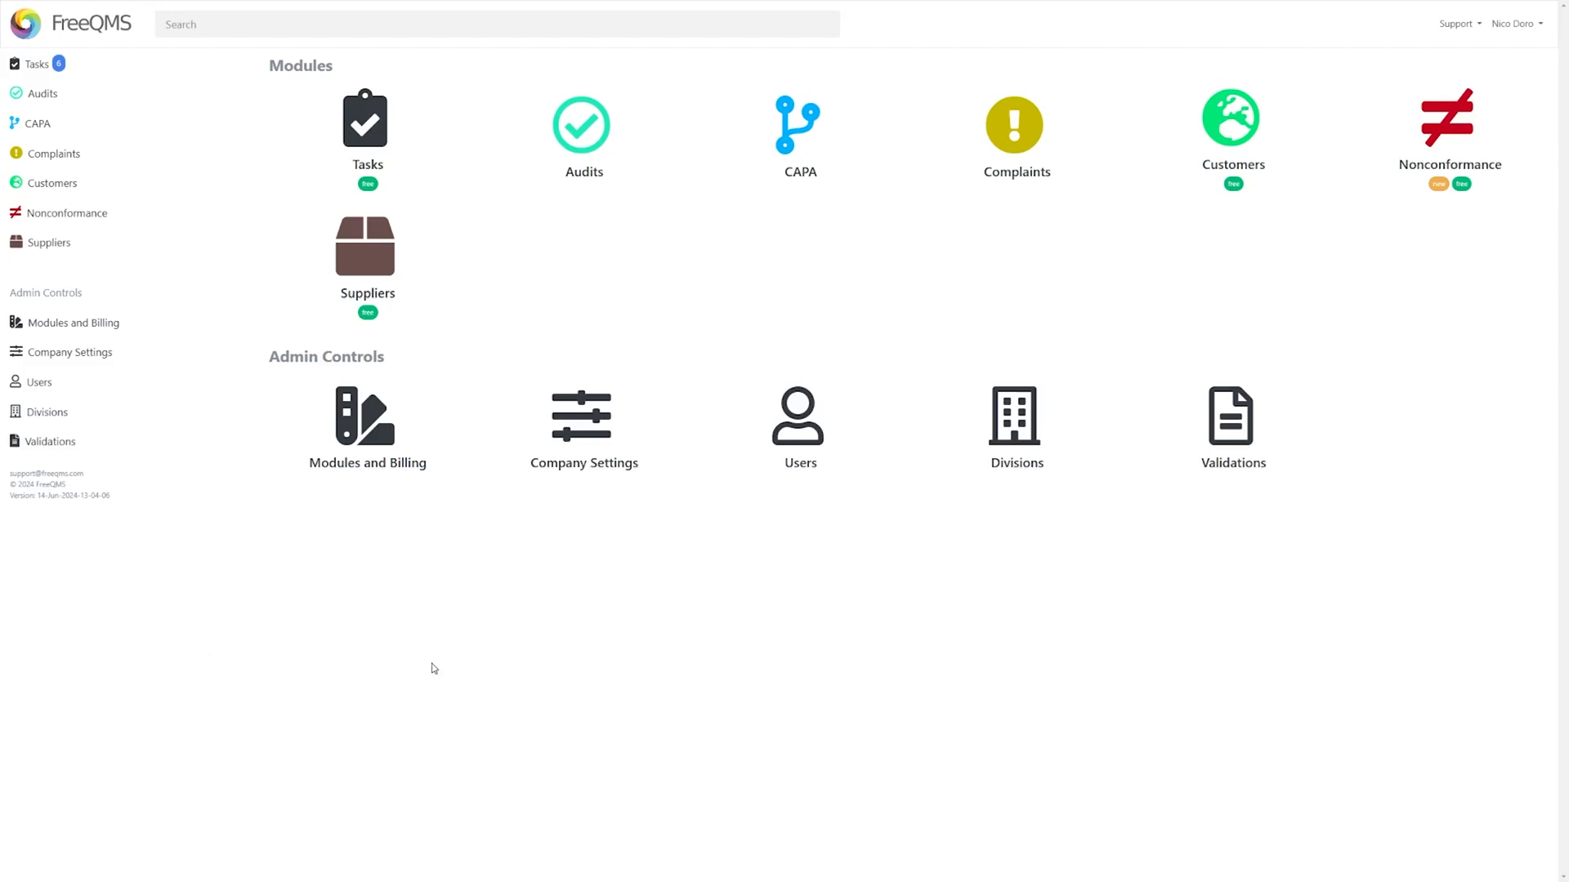
{"action": "mouse_move", "coordinate": [432, 667]}
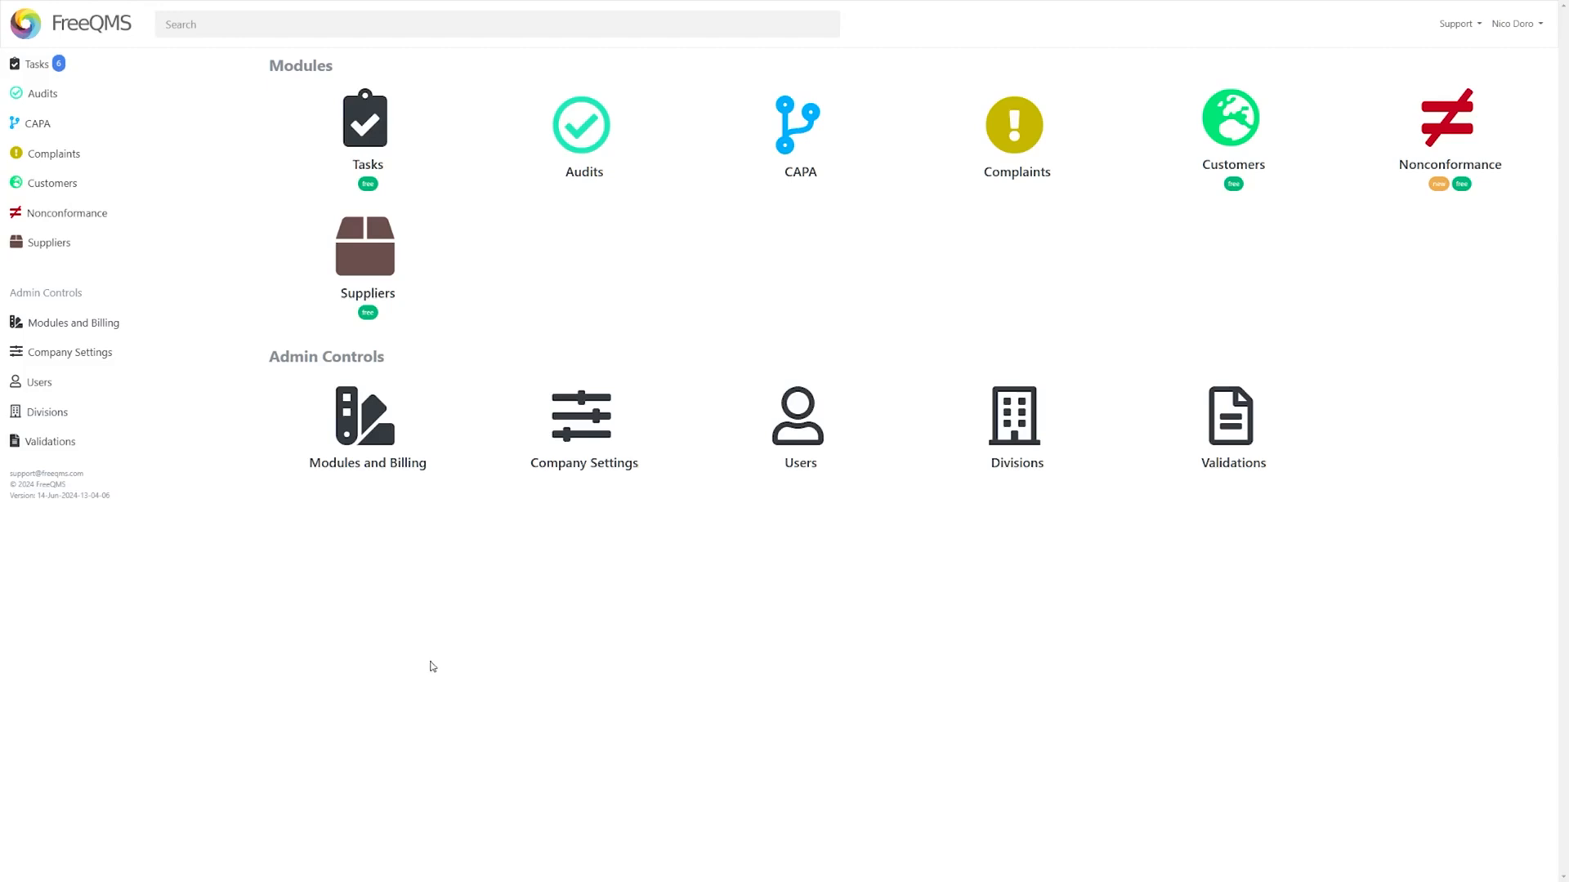
{"action": "mouse_move", "coordinate": [387, 272]}
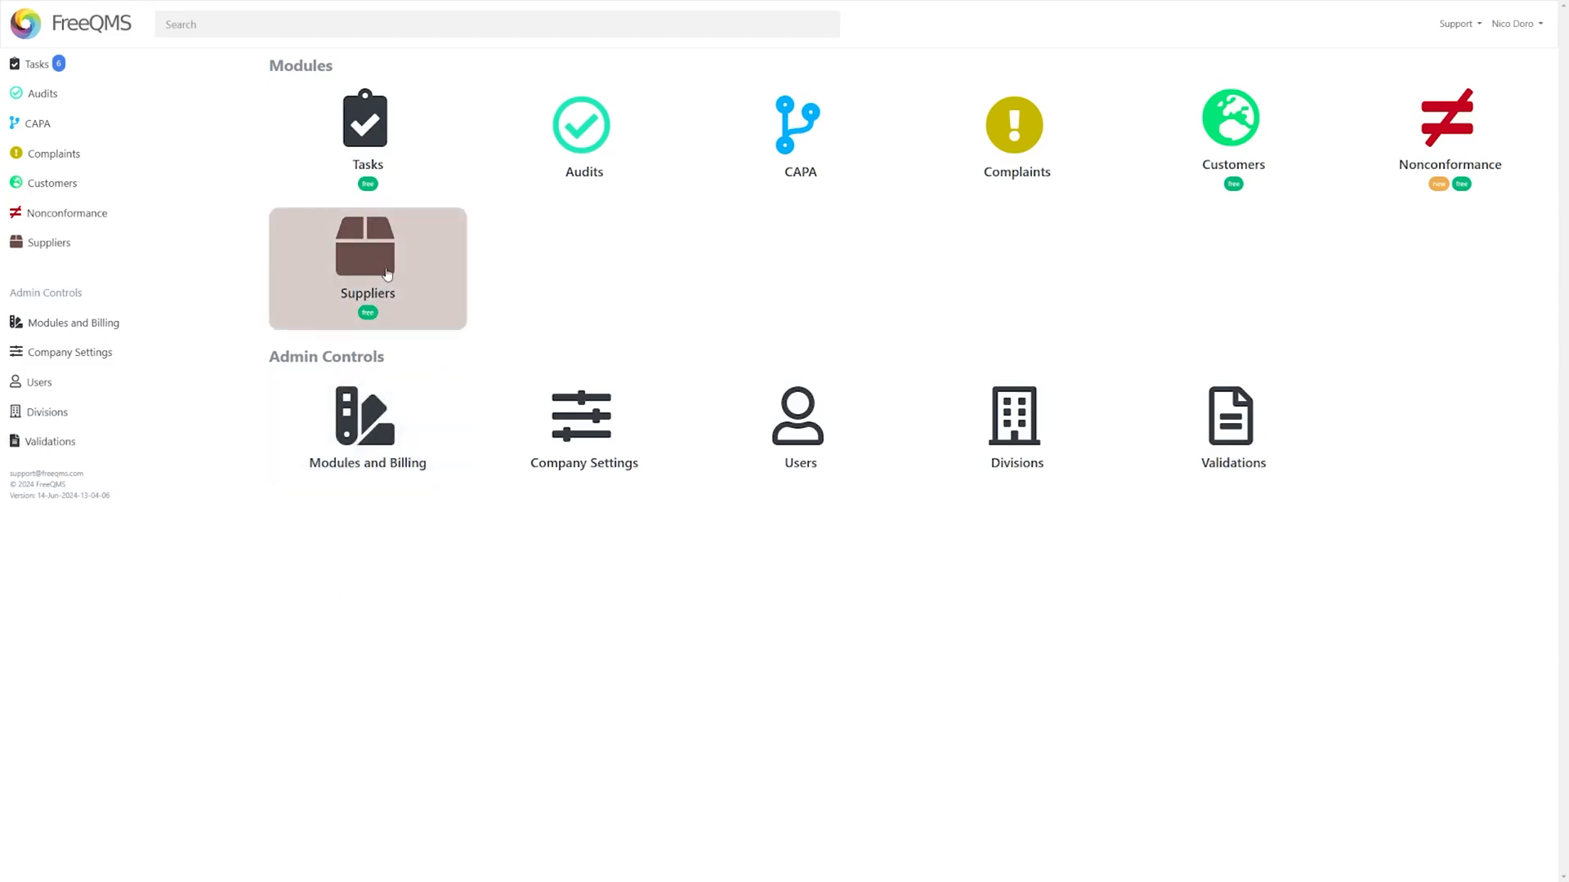
{"action": "mouse_move", "coordinate": [1224, 162]}
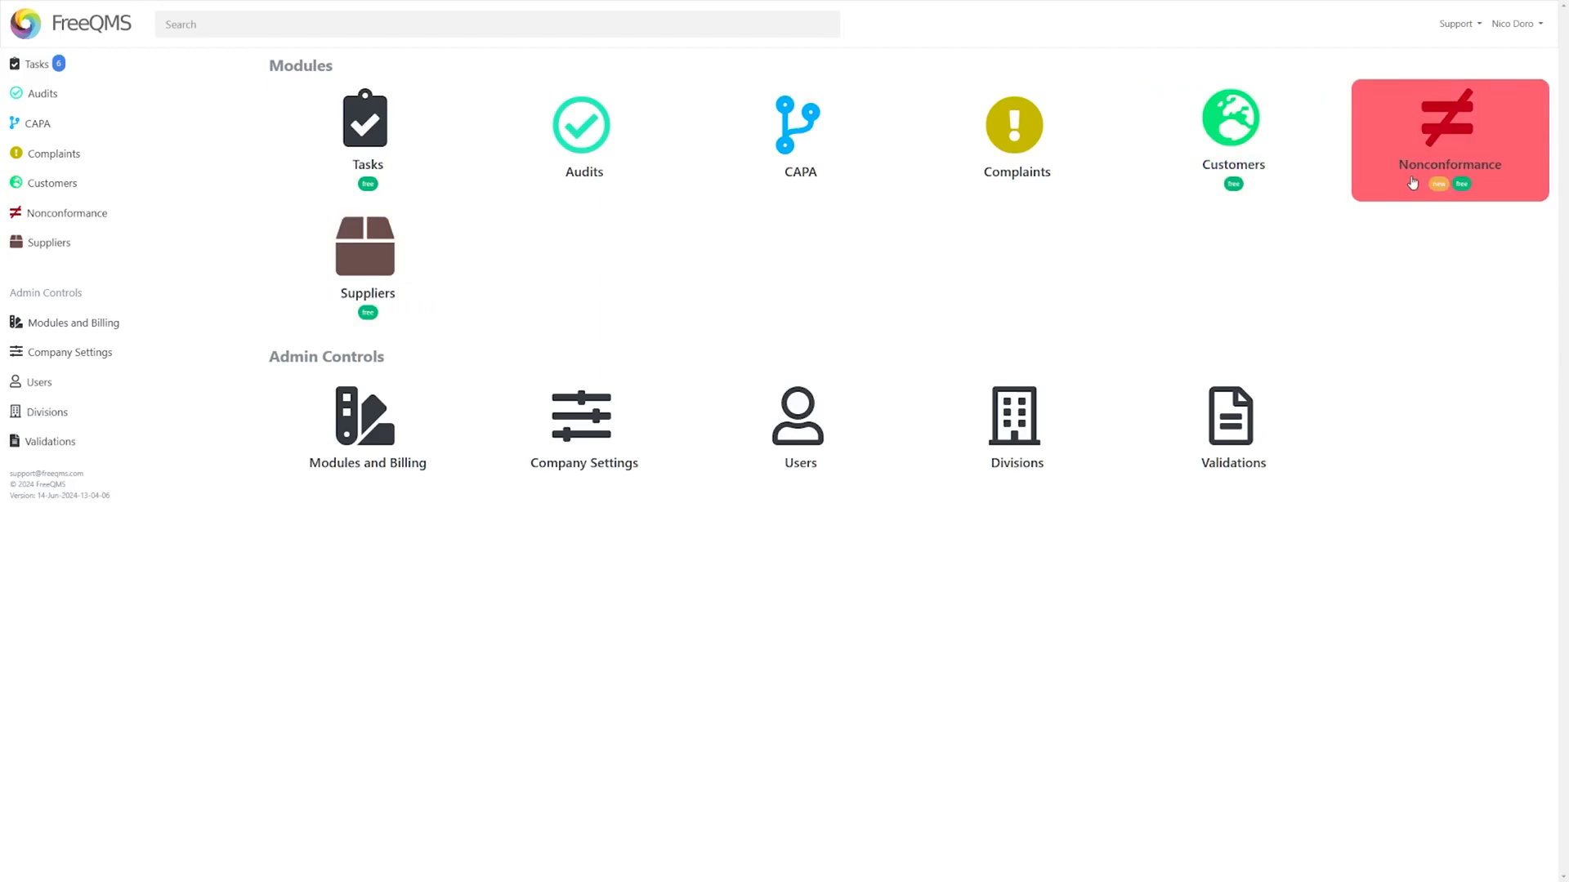
{"action": "mouse_move", "coordinate": [1411, 179]}
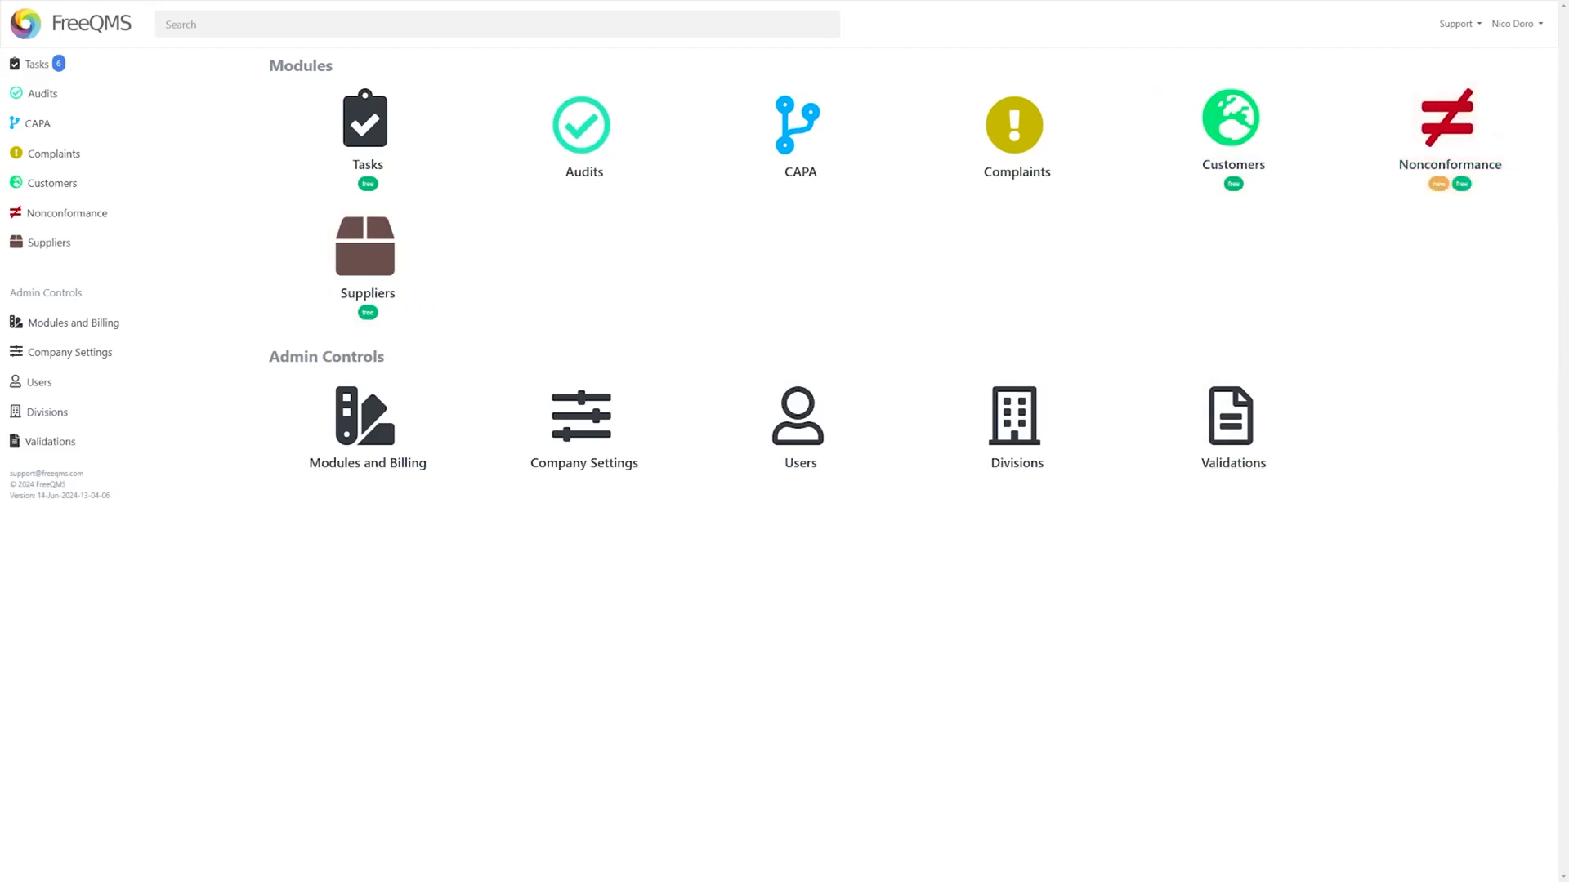
{"action": "mouse_move", "coordinate": [394, 634]}
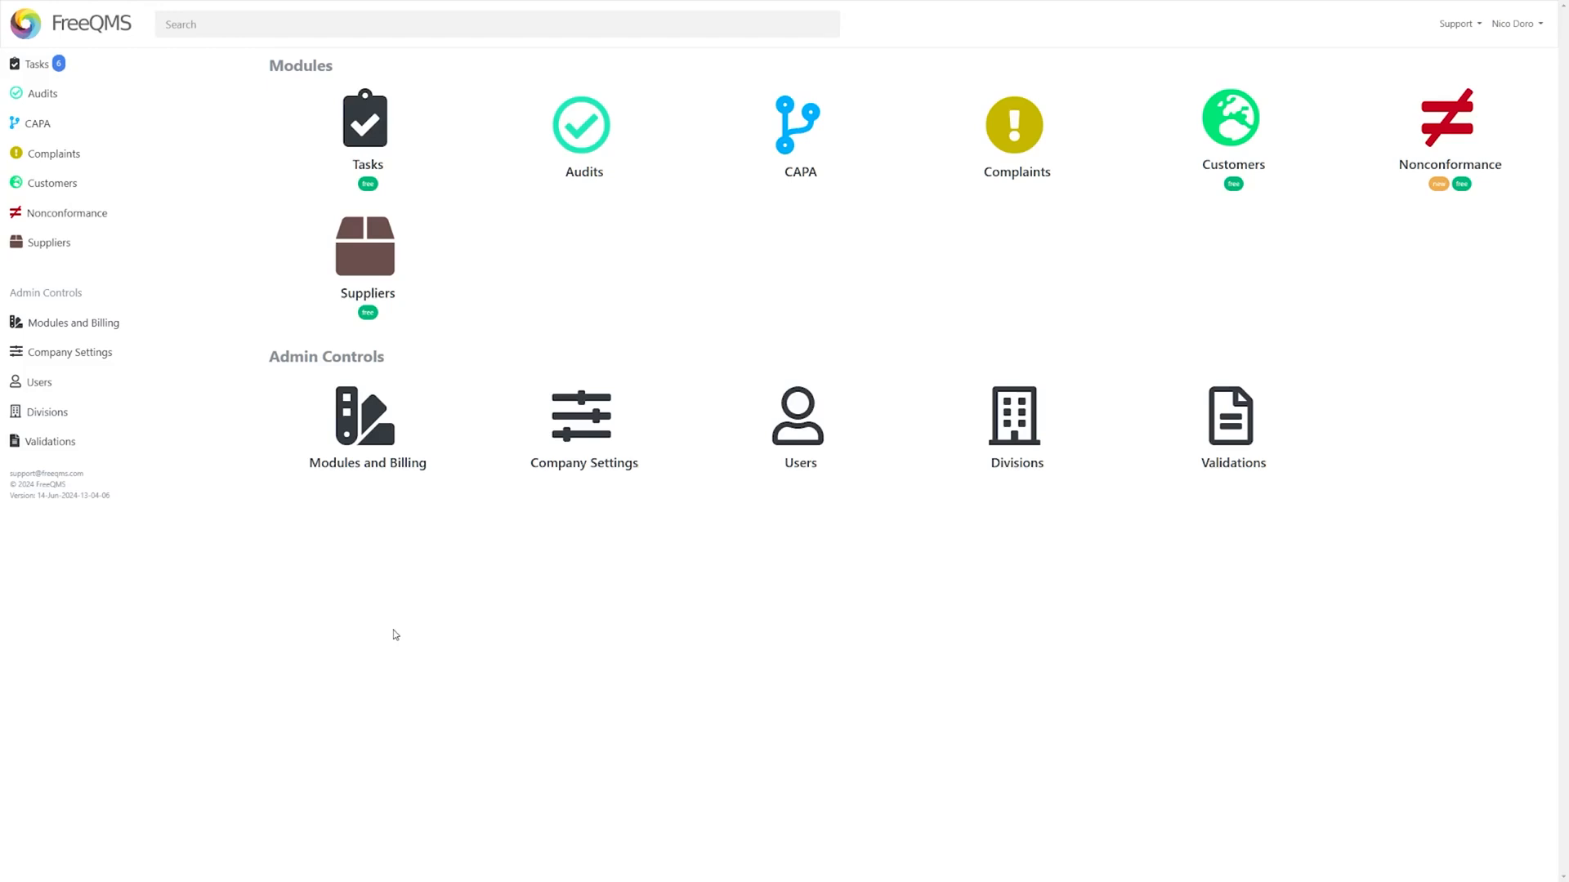
{"action": "mouse_move", "coordinate": [81, 332]}
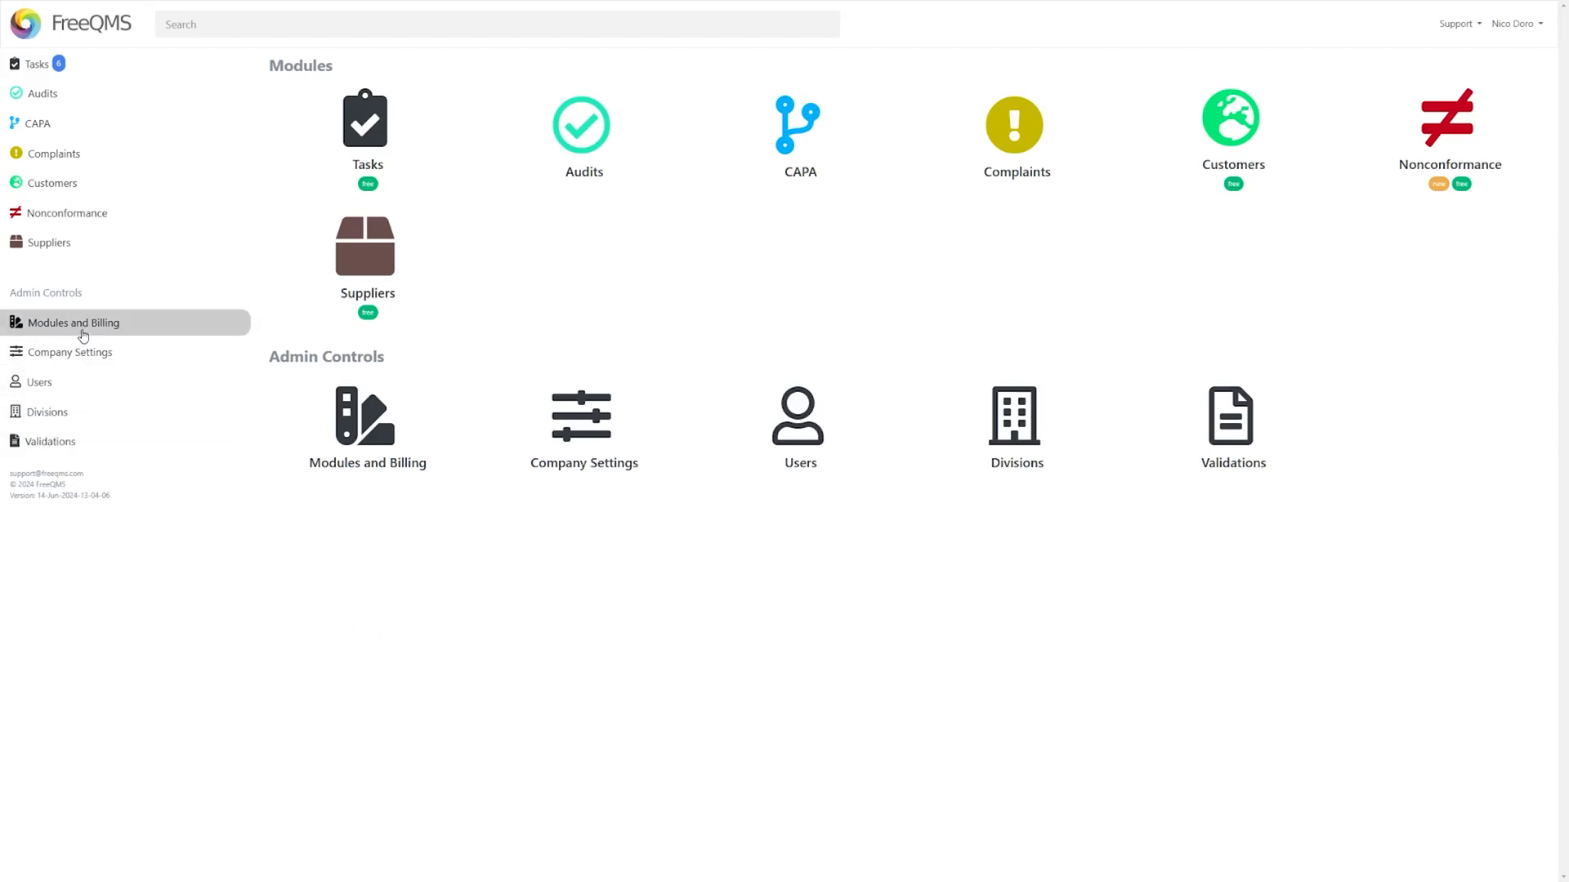
Activate the Audits, CAPA and Complaints modules in Modules and Billing, then go to Users.
{"action": "left_click", "coordinate": [74, 322]}
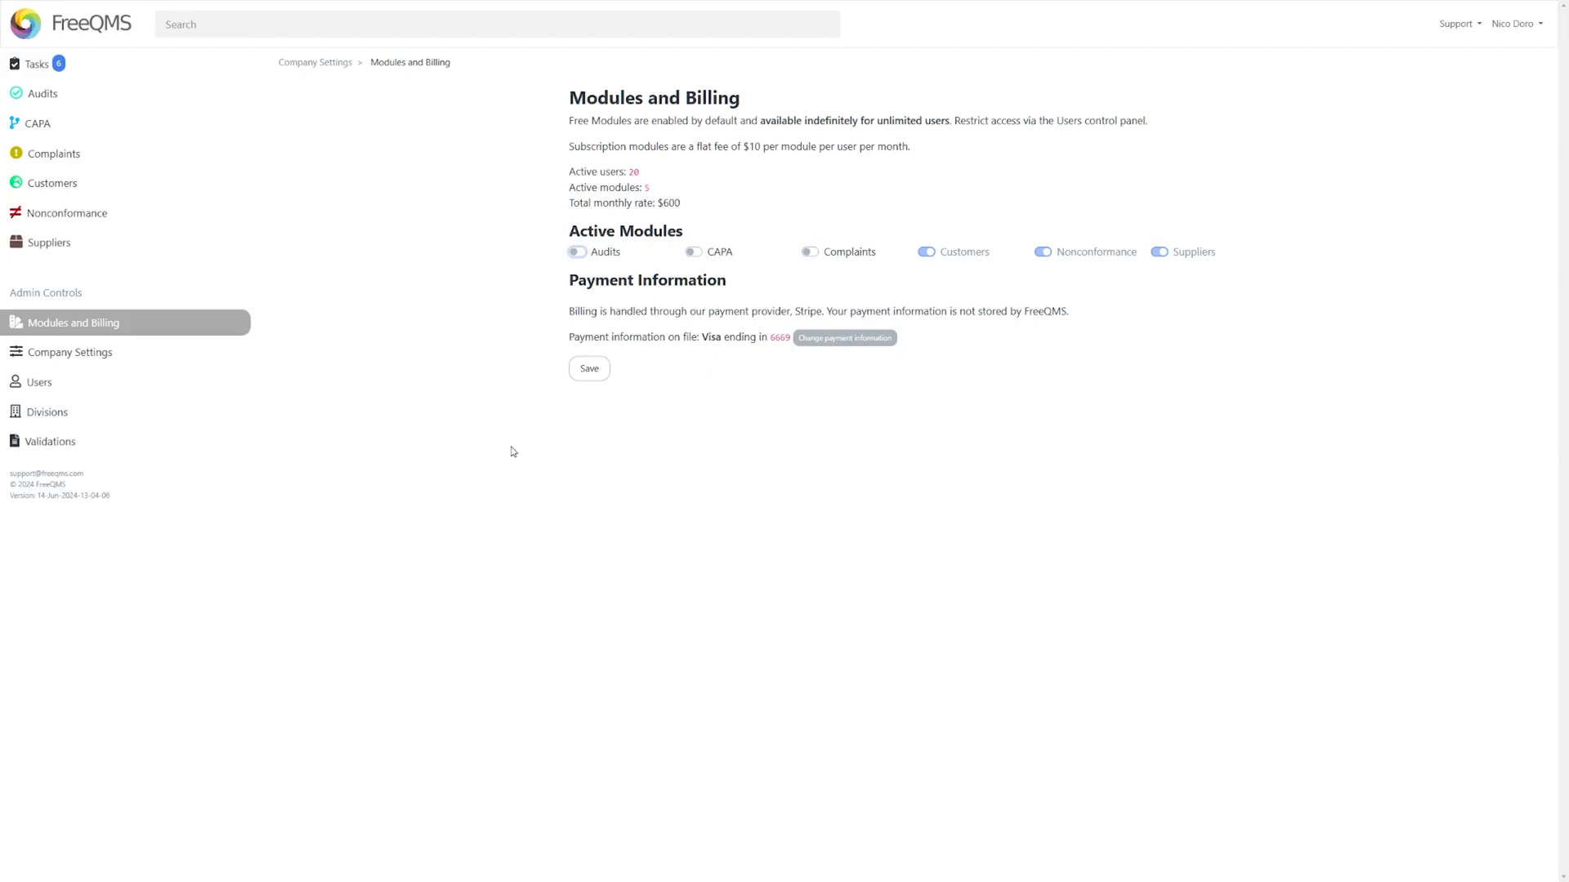
{"action": "mouse_move", "coordinate": [778, 353]}
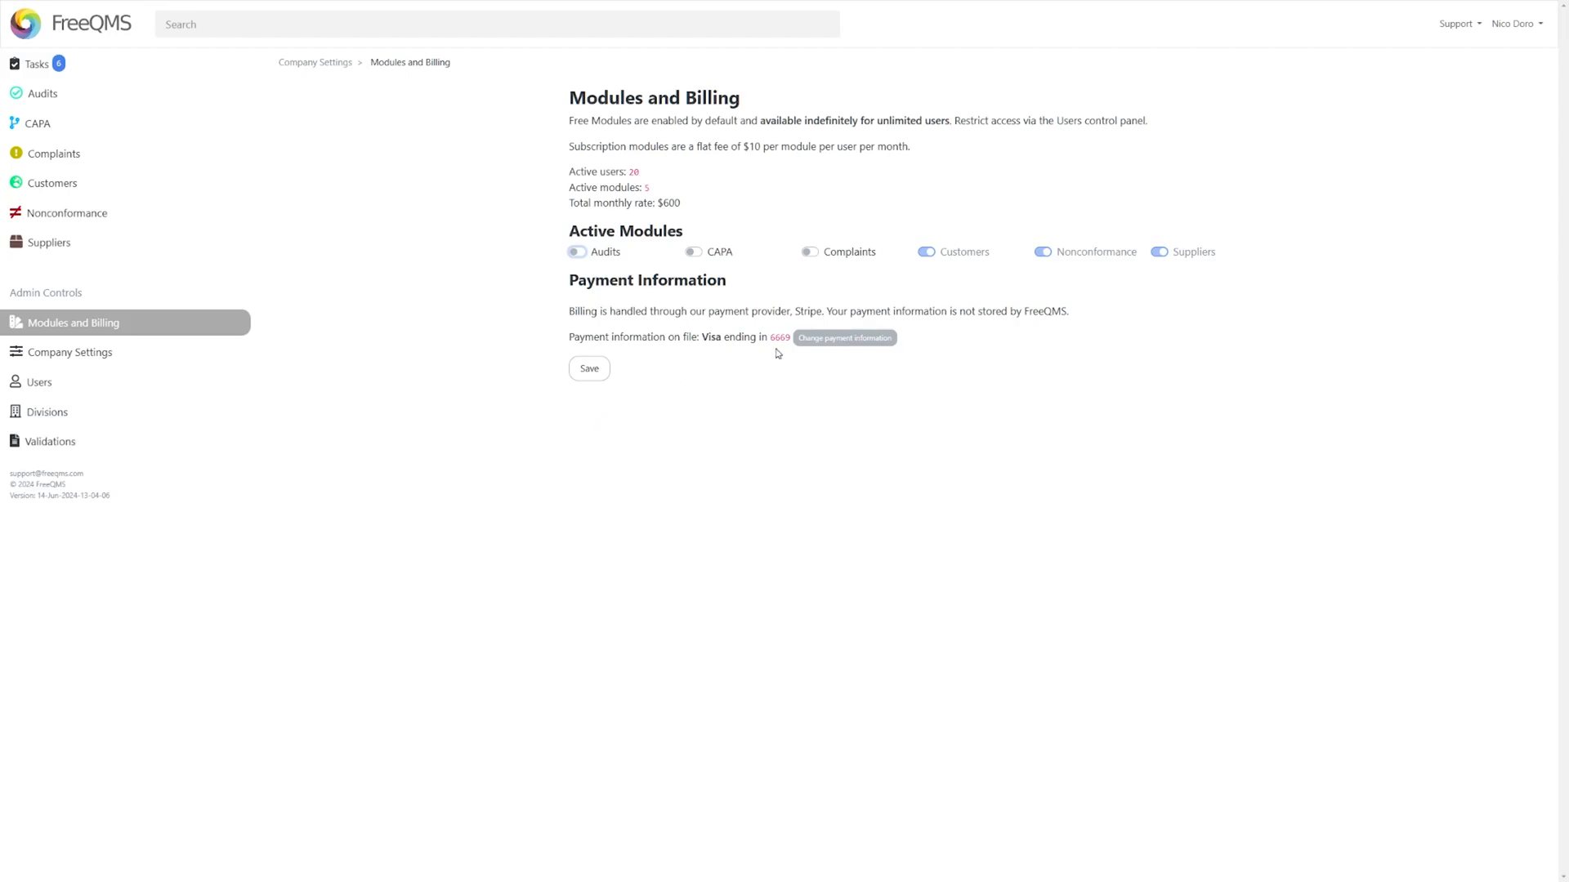
{"action": "mouse_move", "coordinate": [884, 344]}
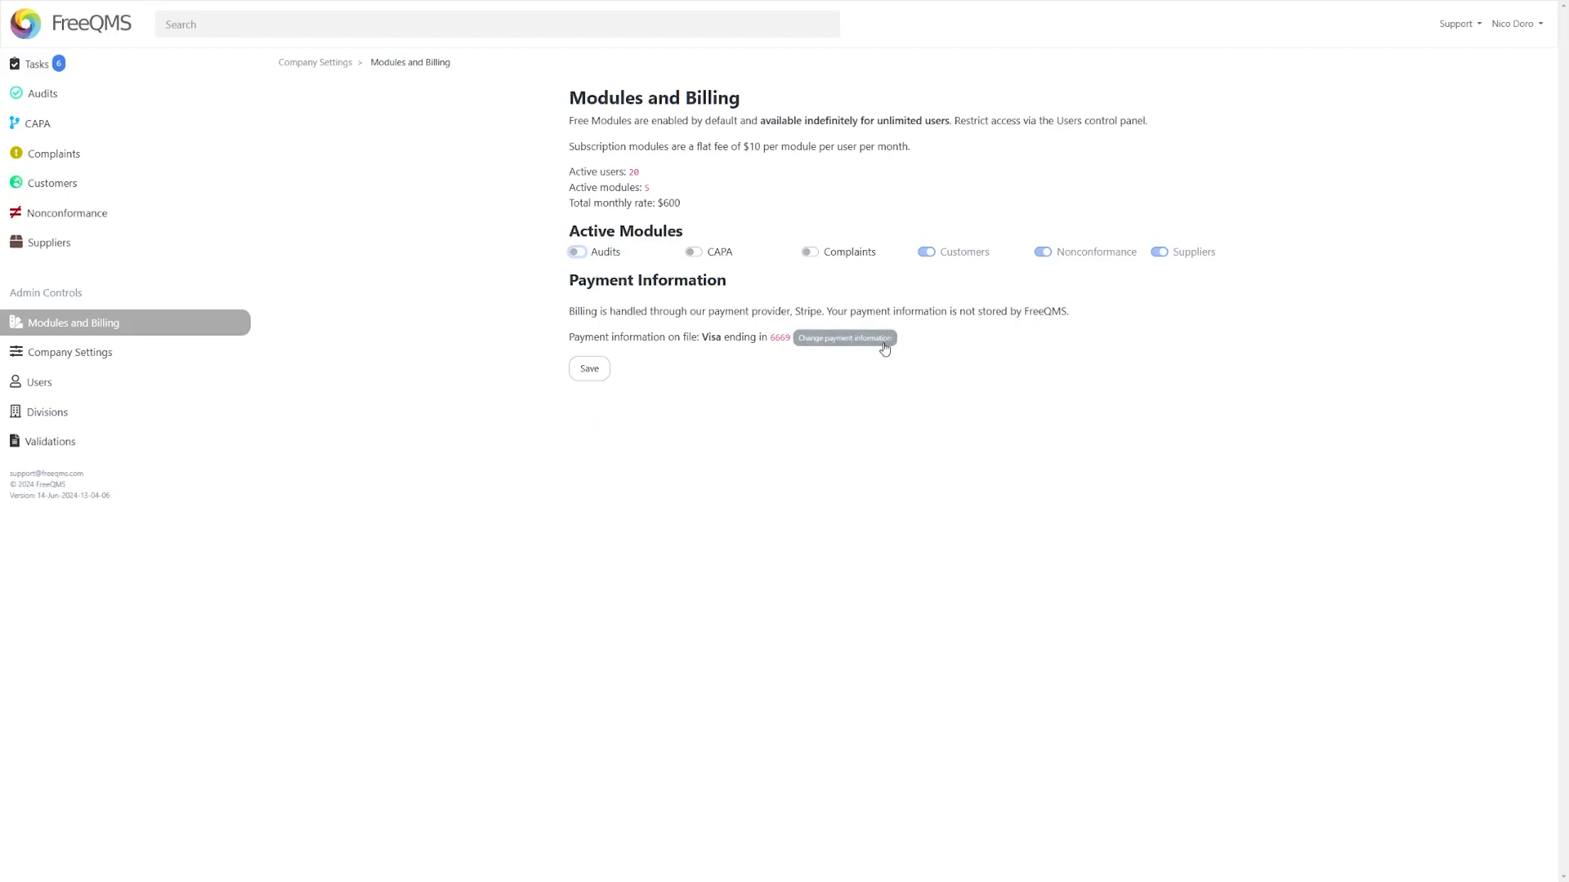
{"action": "mouse_move", "coordinate": [753, 336]}
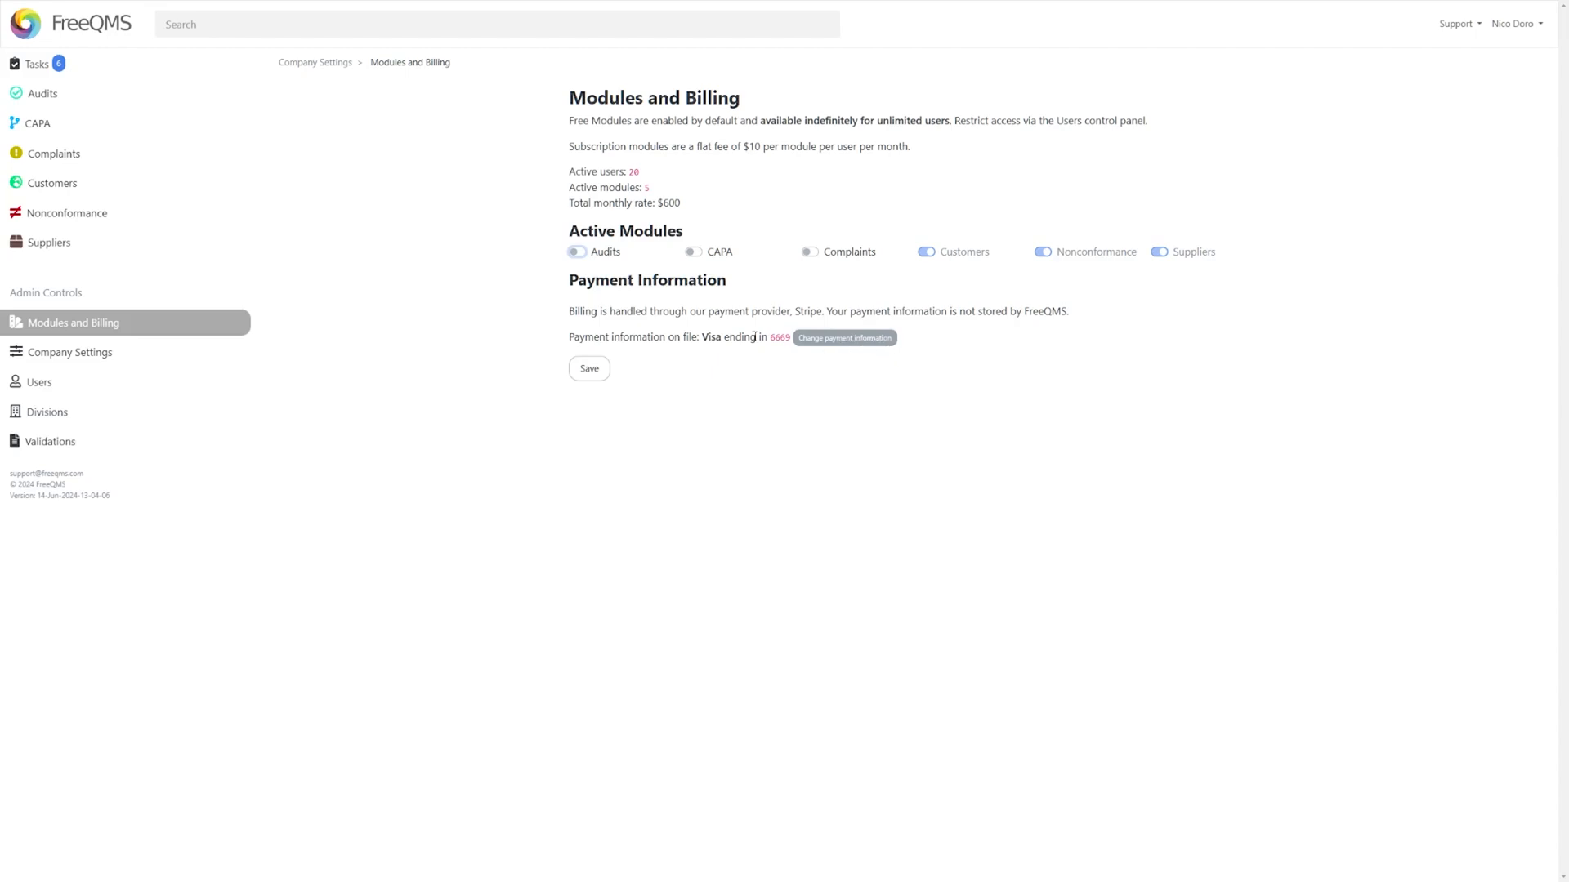
{"action": "left_click", "coordinate": [579, 251]}
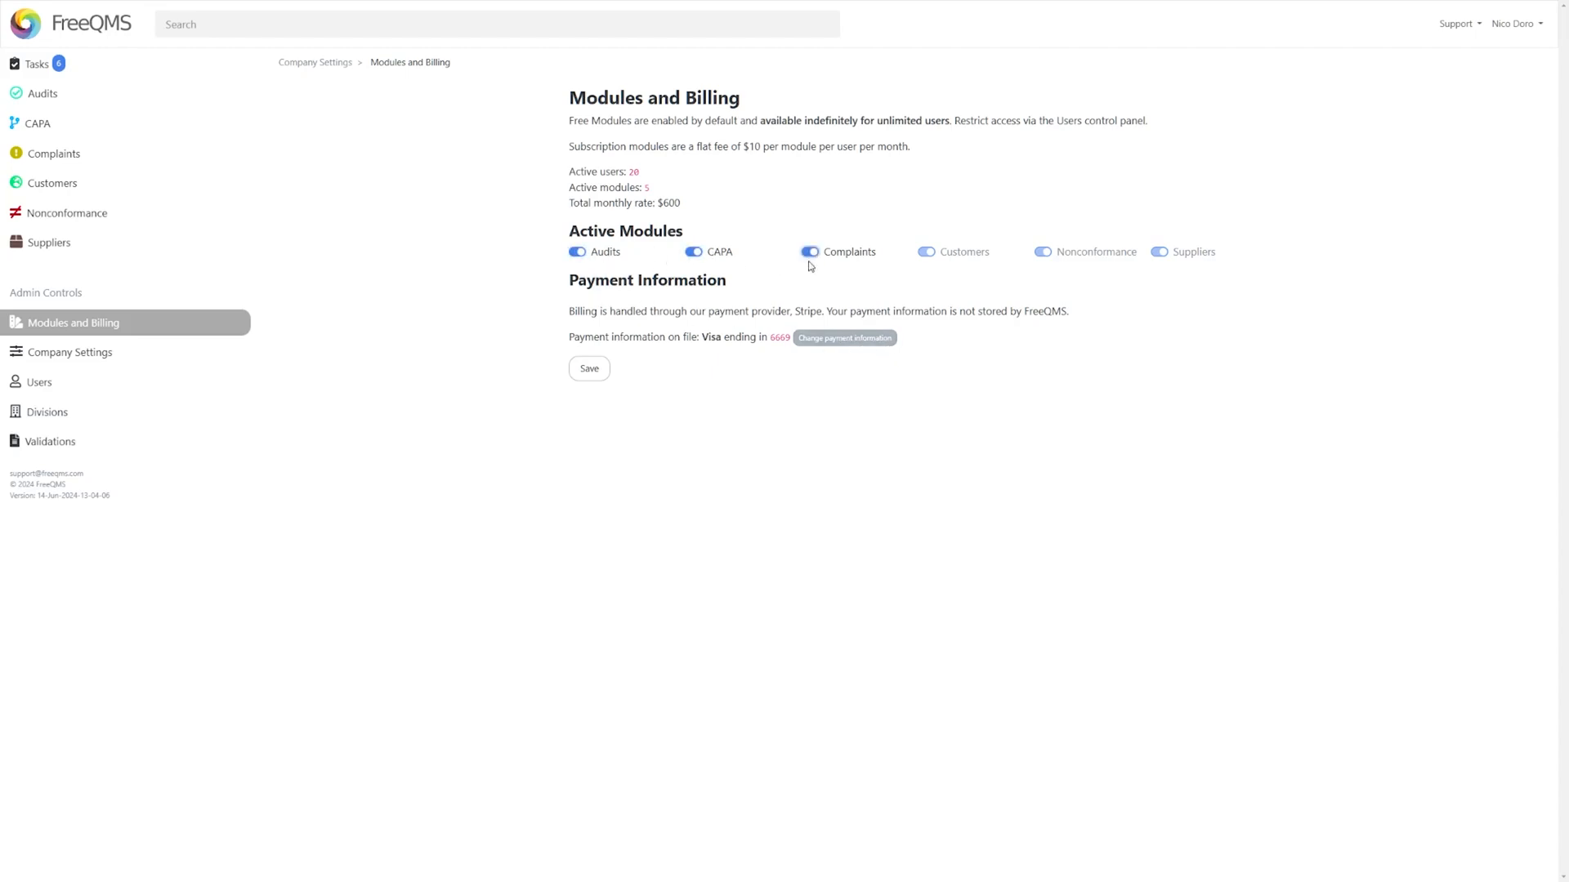
{"action": "left_click", "coordinate": [33, 382]}
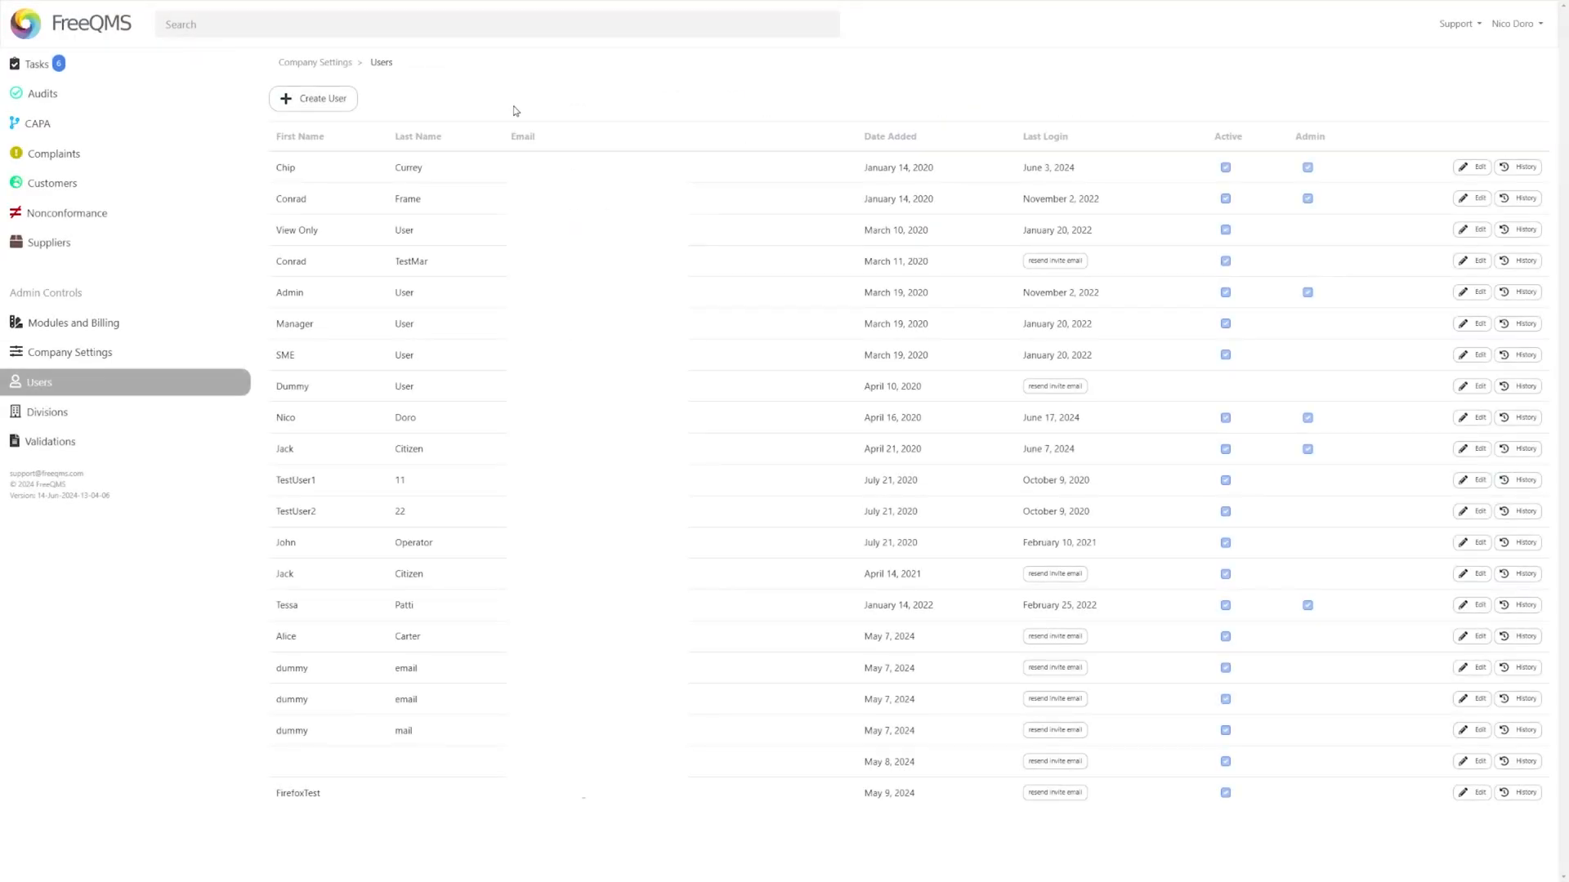
{"action": "mouse_move", "coordinate": [500, 140]}
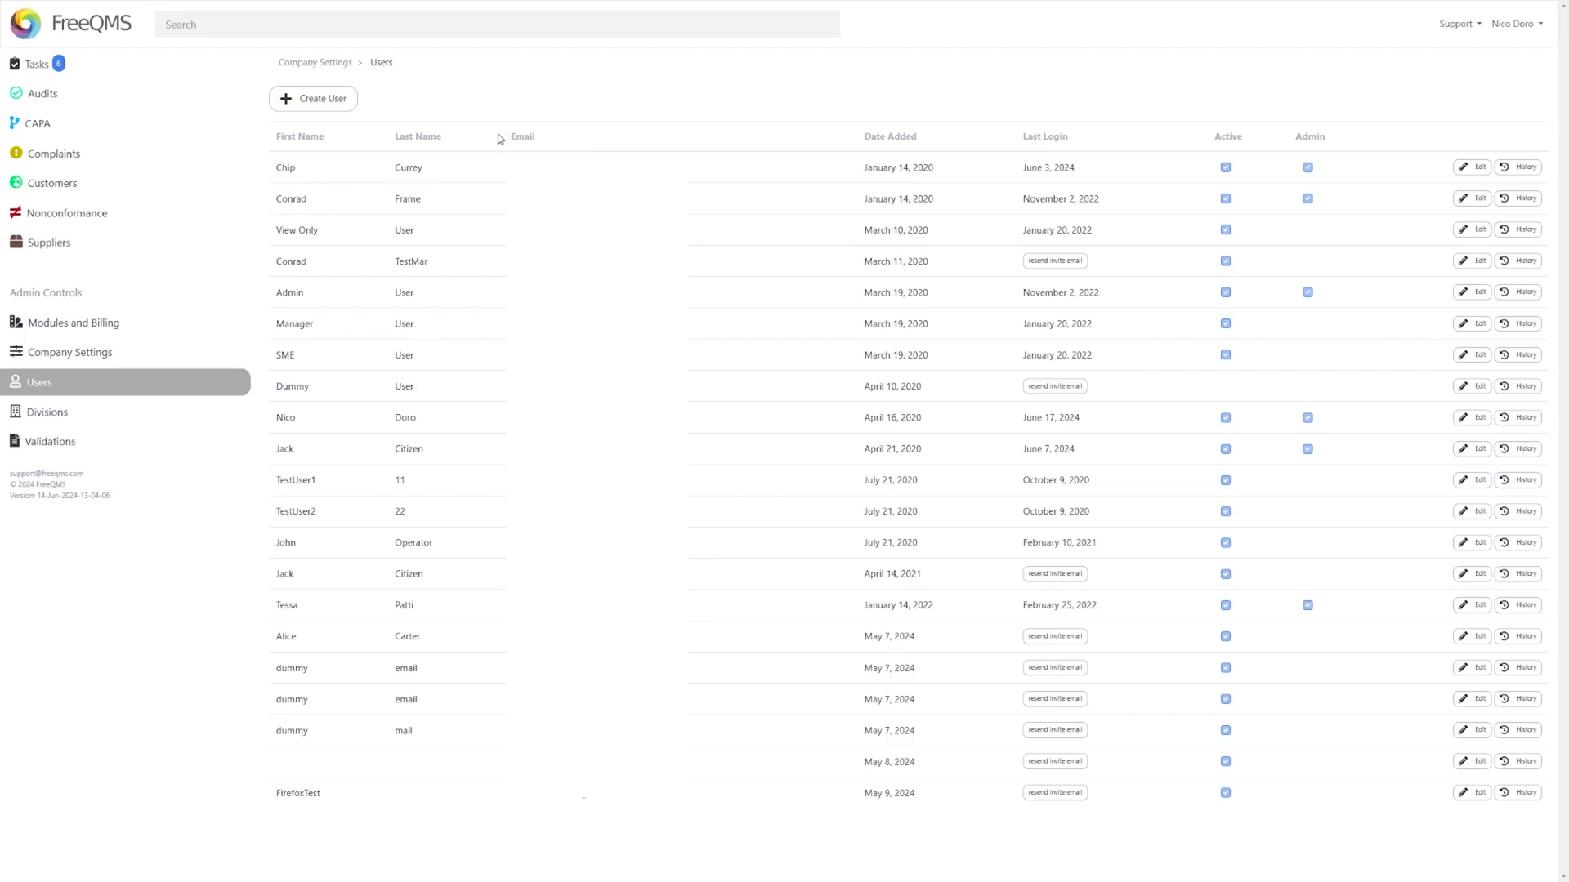
{"action": "mouse_move", "coordinate": [477, 134]}
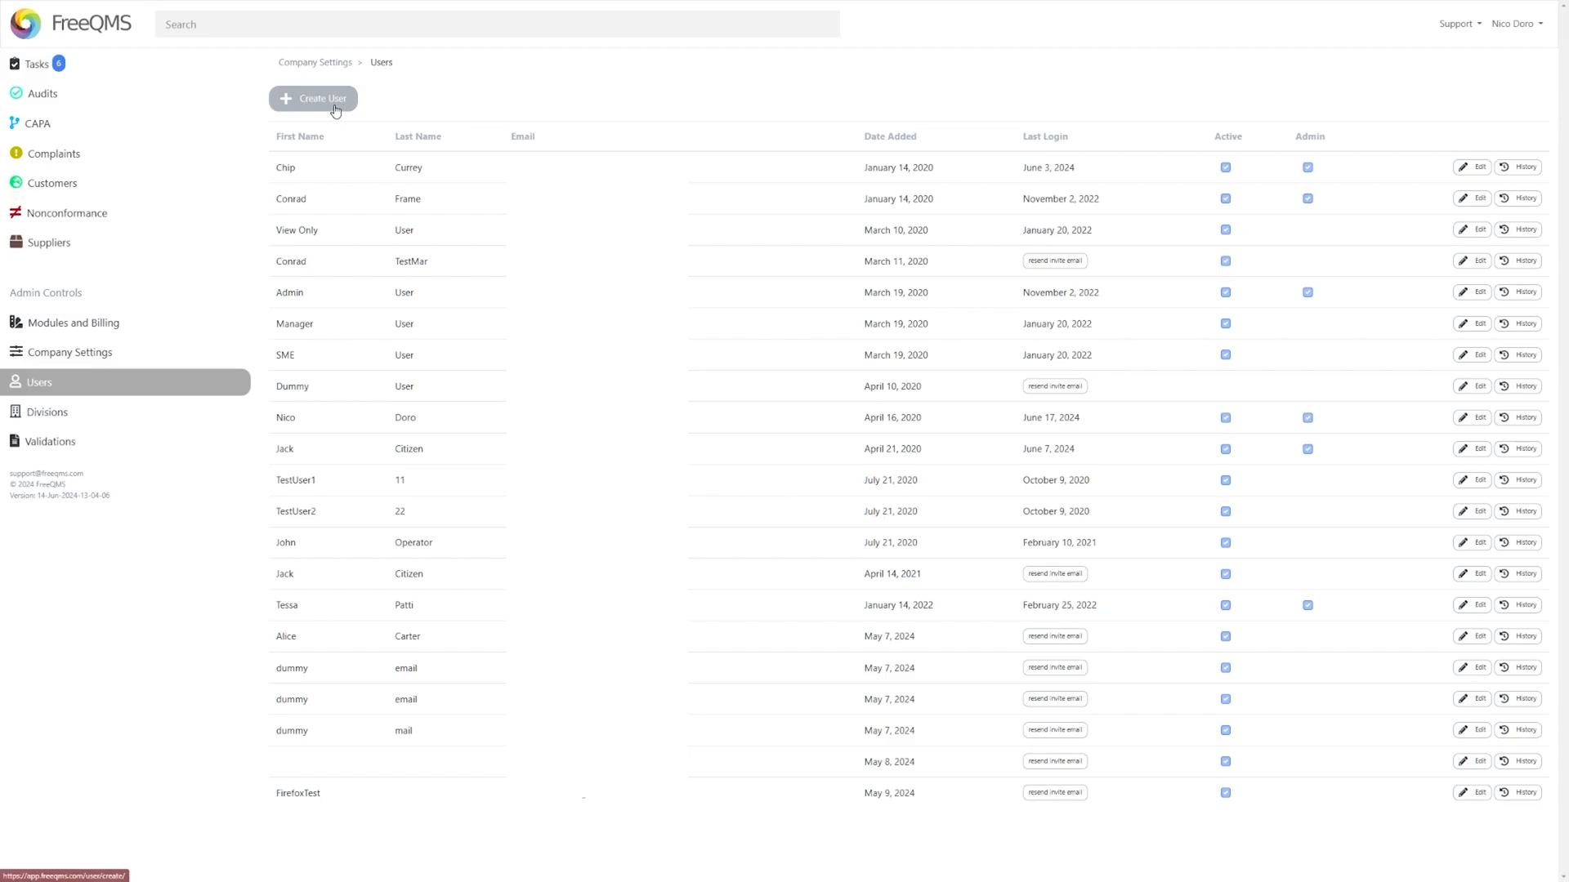
{"action": "mouse_move", "coordinate": [325, 315]}
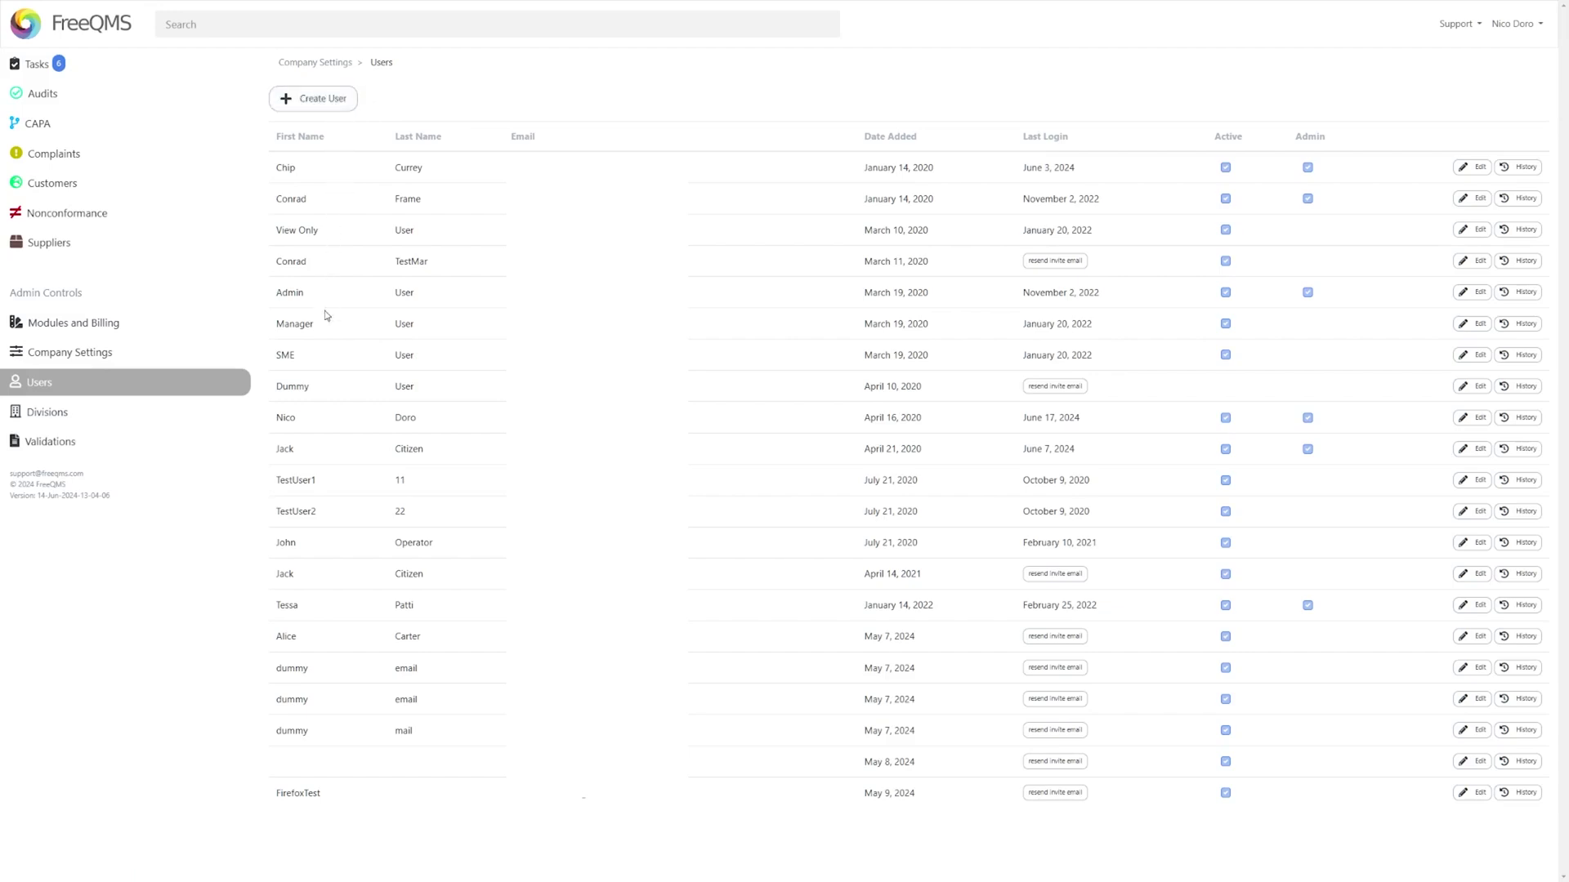
{"action": "mouse_move", "coordinate": [781, 431]}
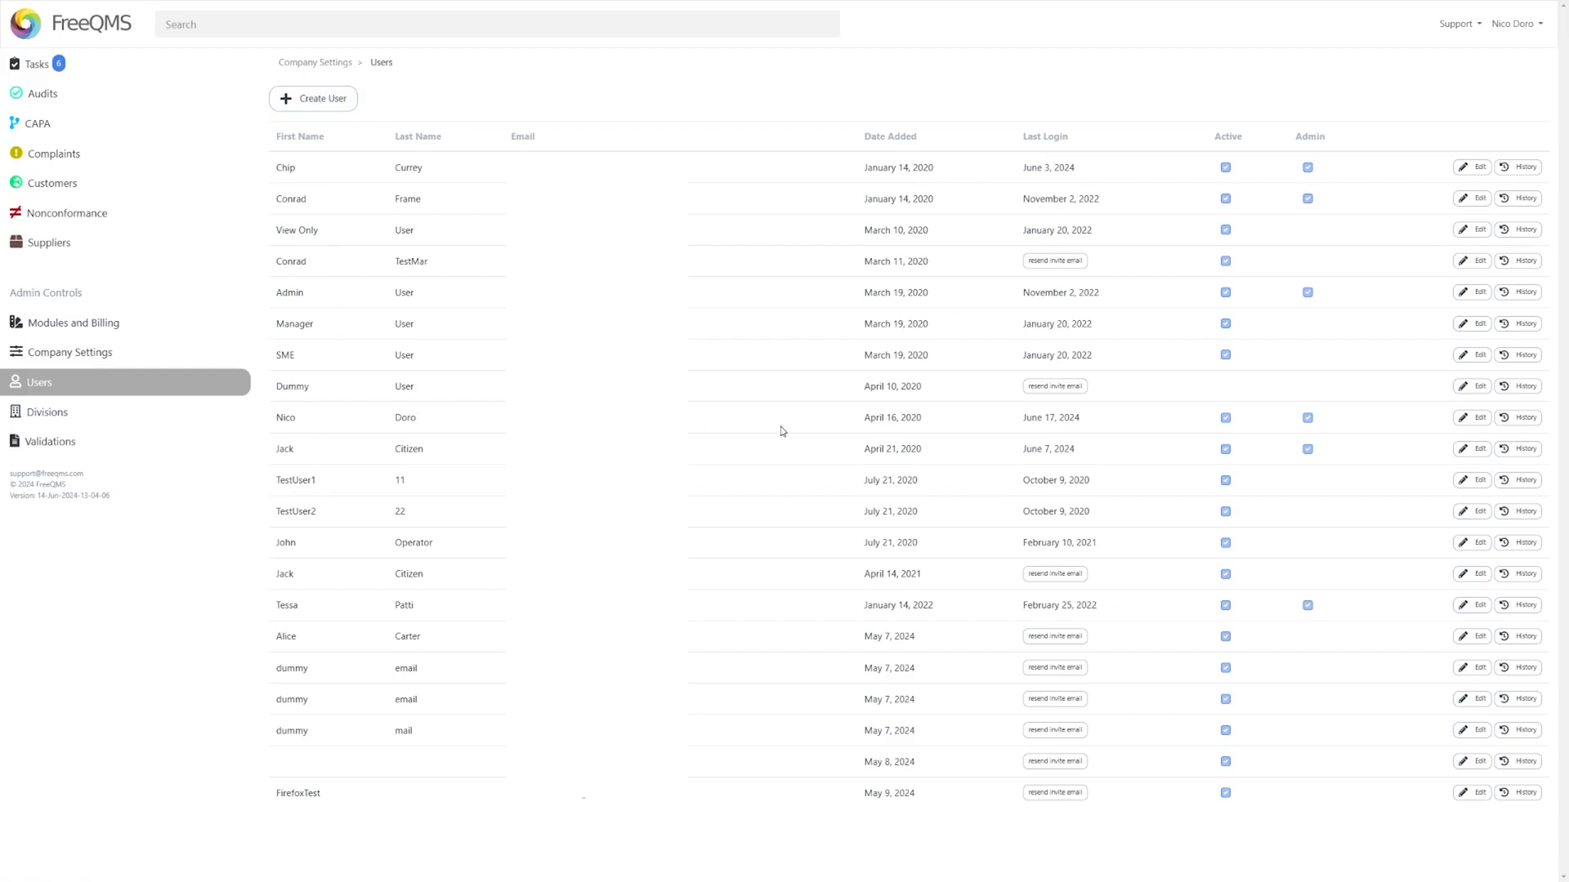
{"action": "mouse_move", "coordinate": [1471, 418]}
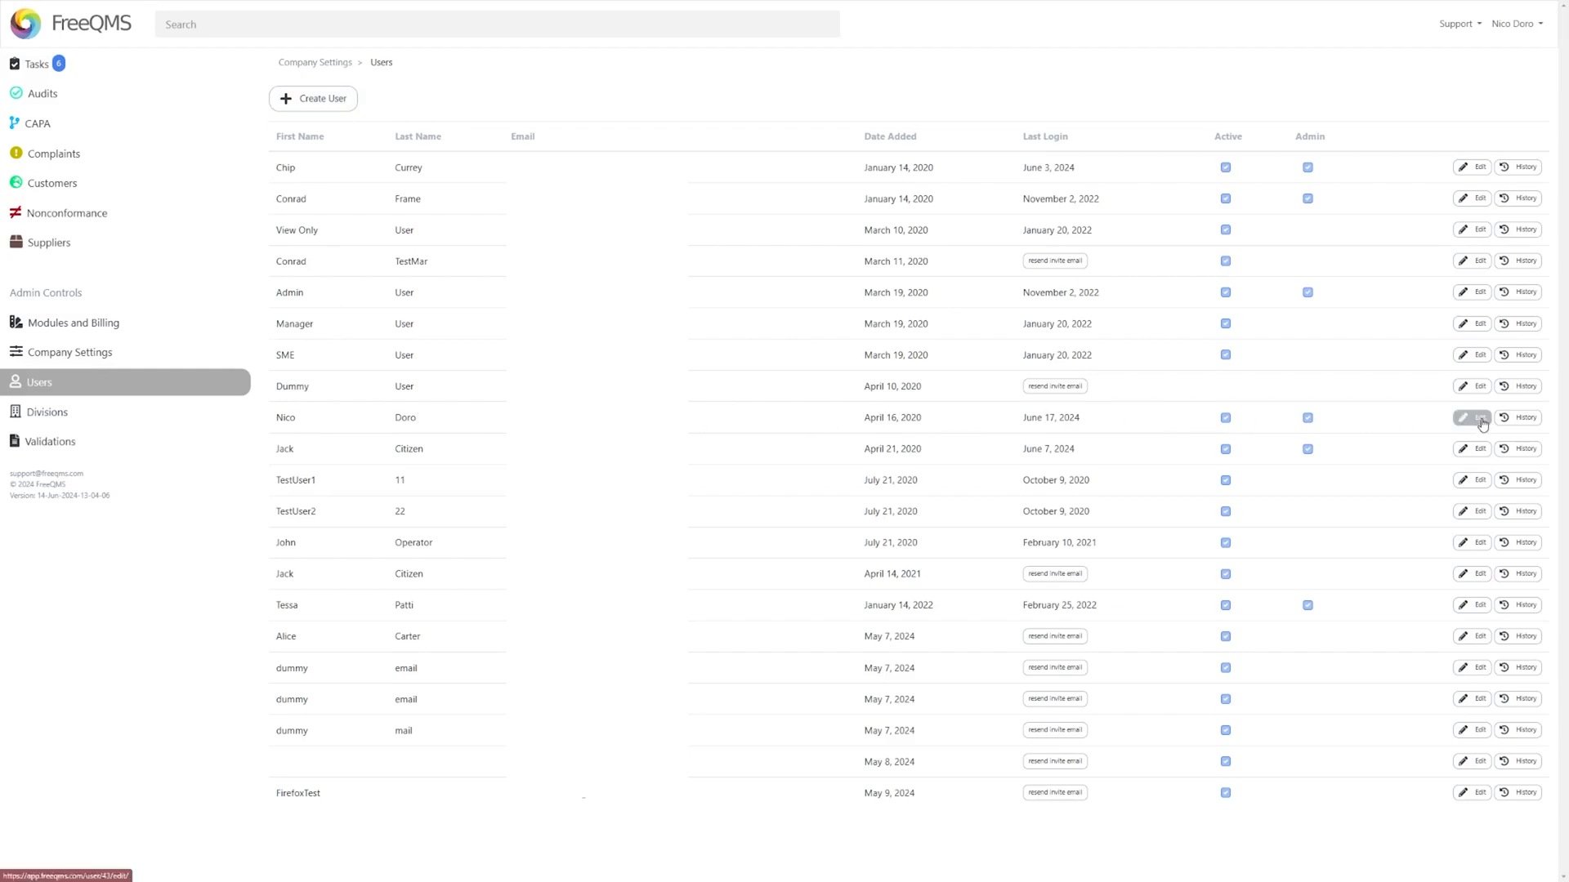
{"action": "left_click", "coordinate": [1471, 419]}
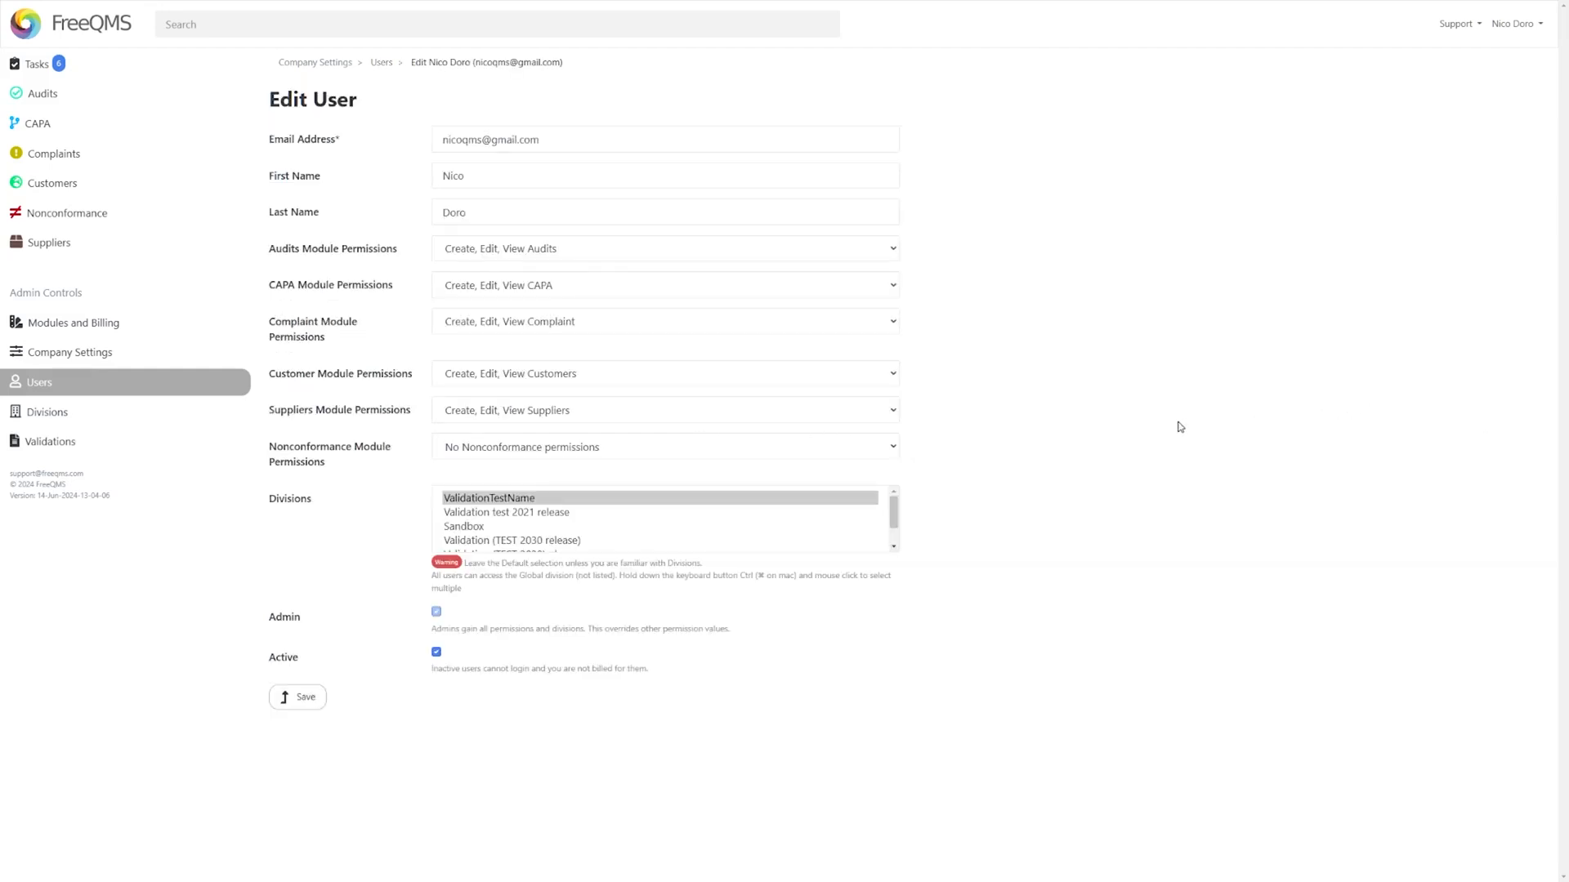
{"action": "mouse_move", "coordinate": [1083, 421]}
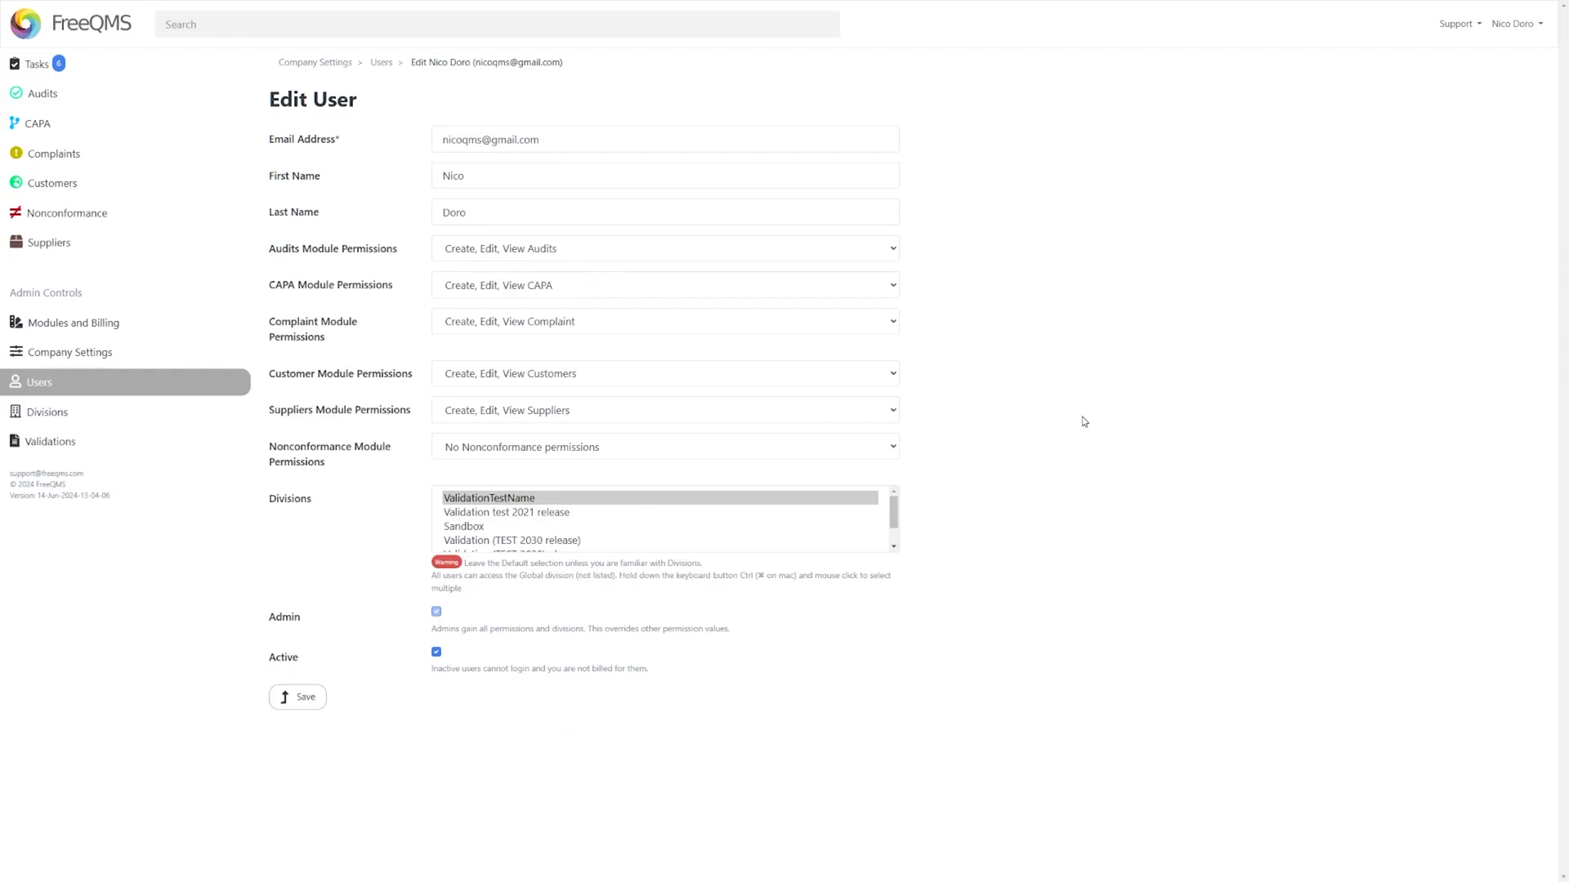
{"action": "mouse_move", "coordinate": [907, 255]}
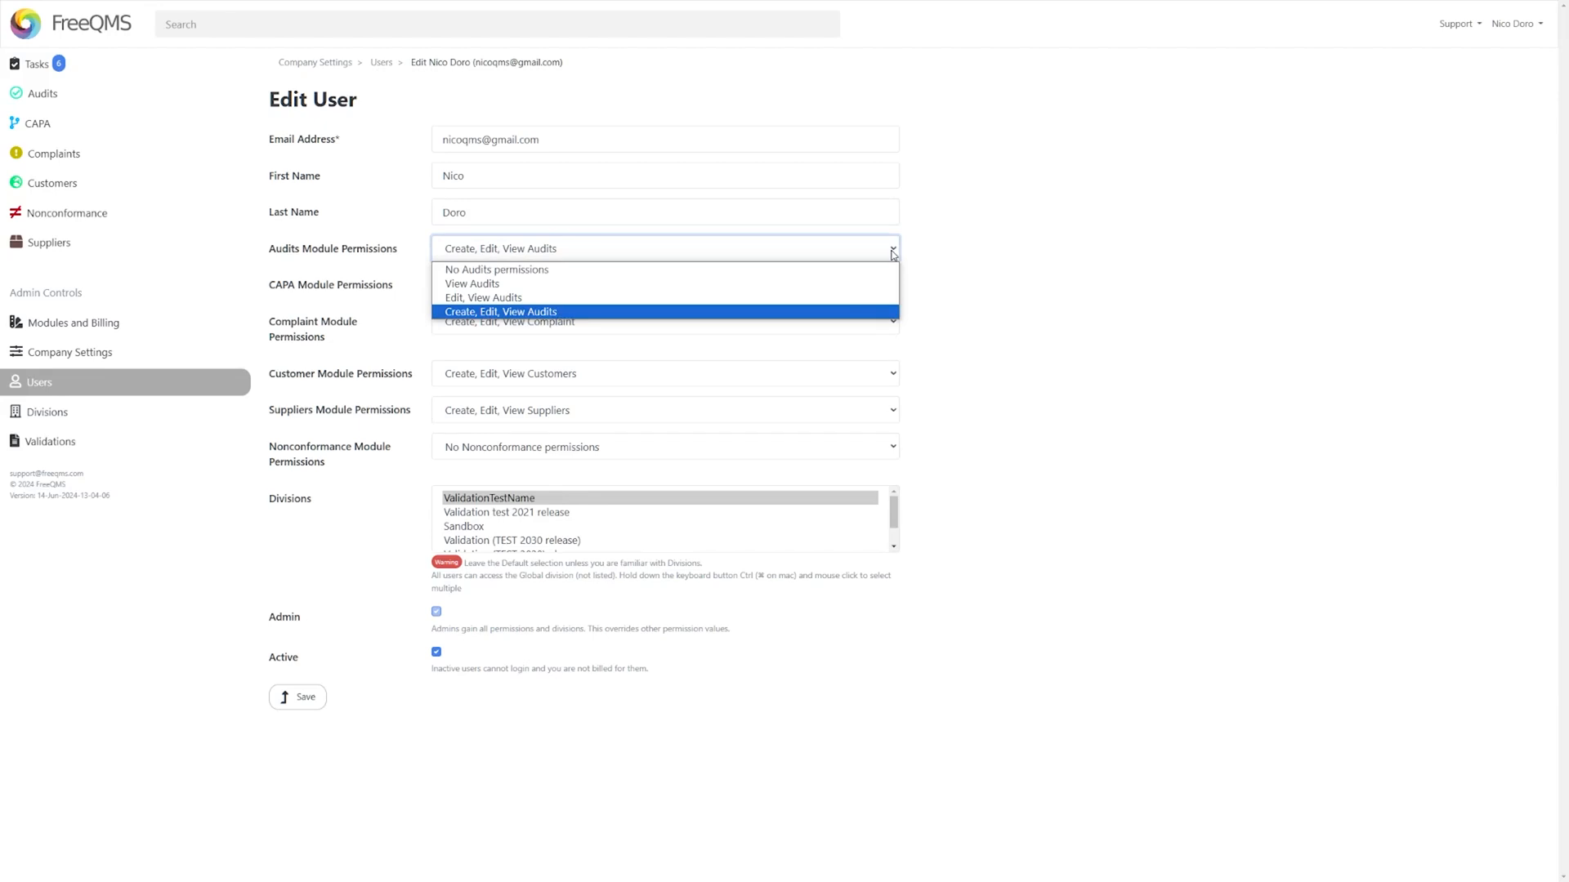
{"action": "mouse_move", "coordinate": [891, 261]}
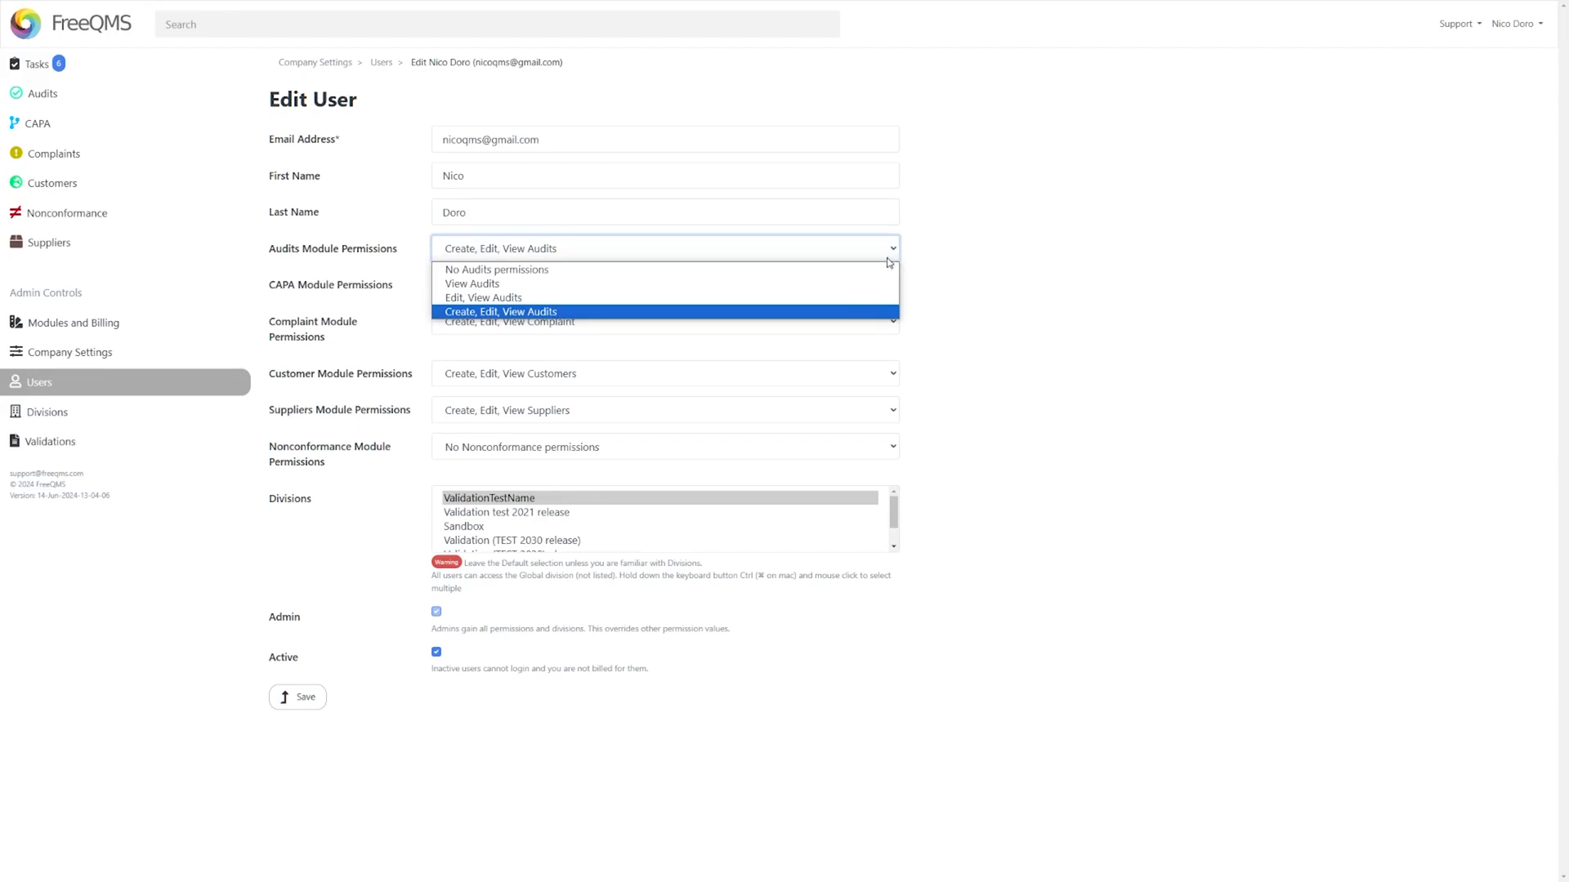
{"action": "left_click", "coordinate": [497, 270]}
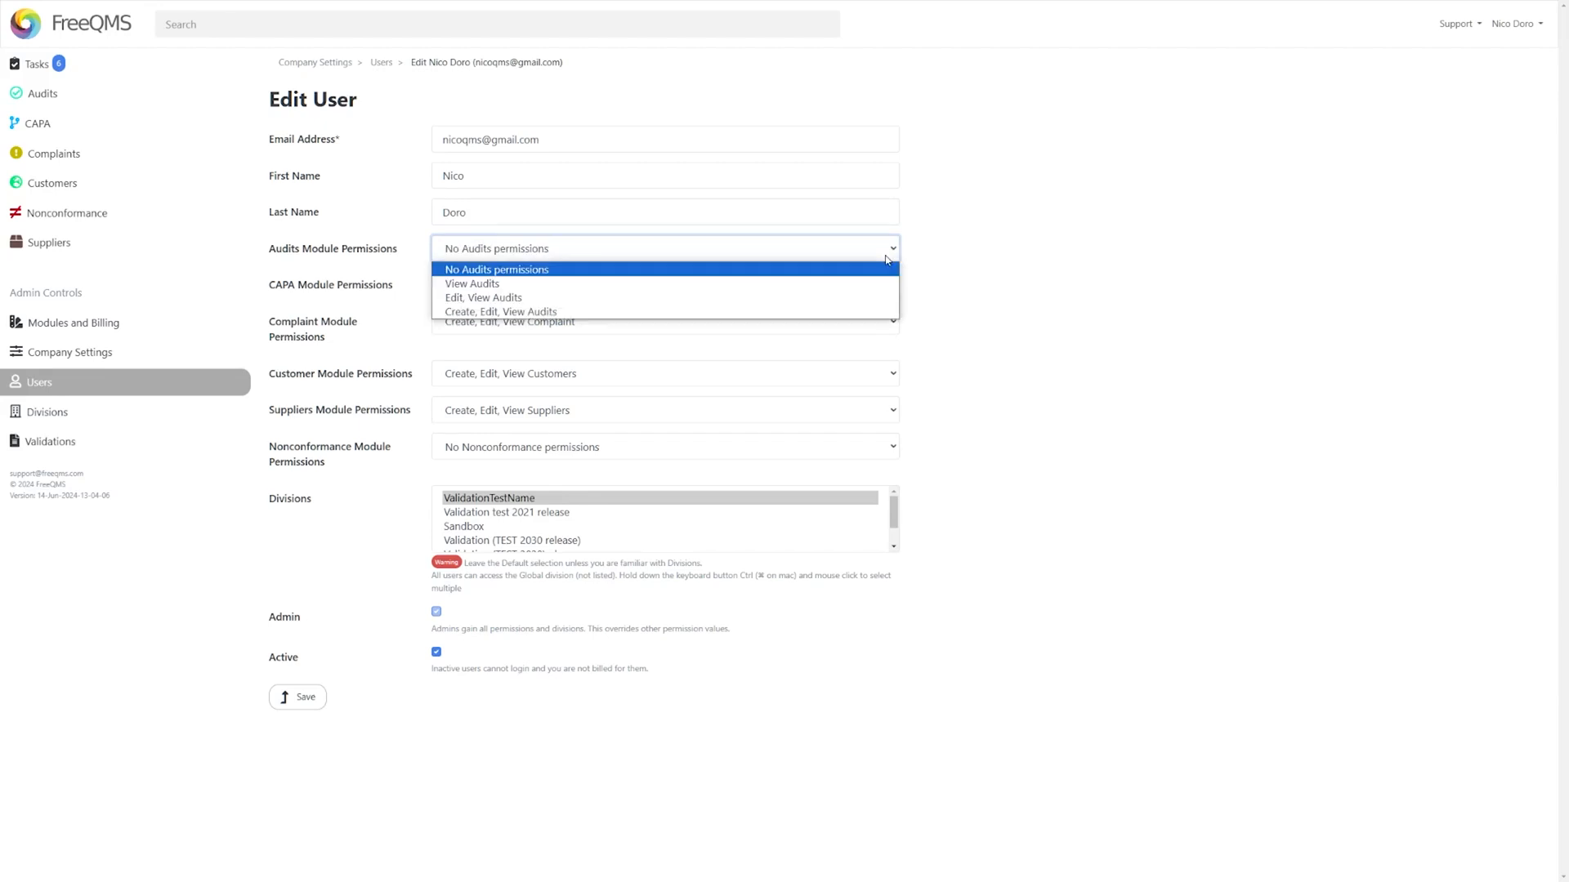
{"action": "mouse_move", "coordinate": [472, 284]}
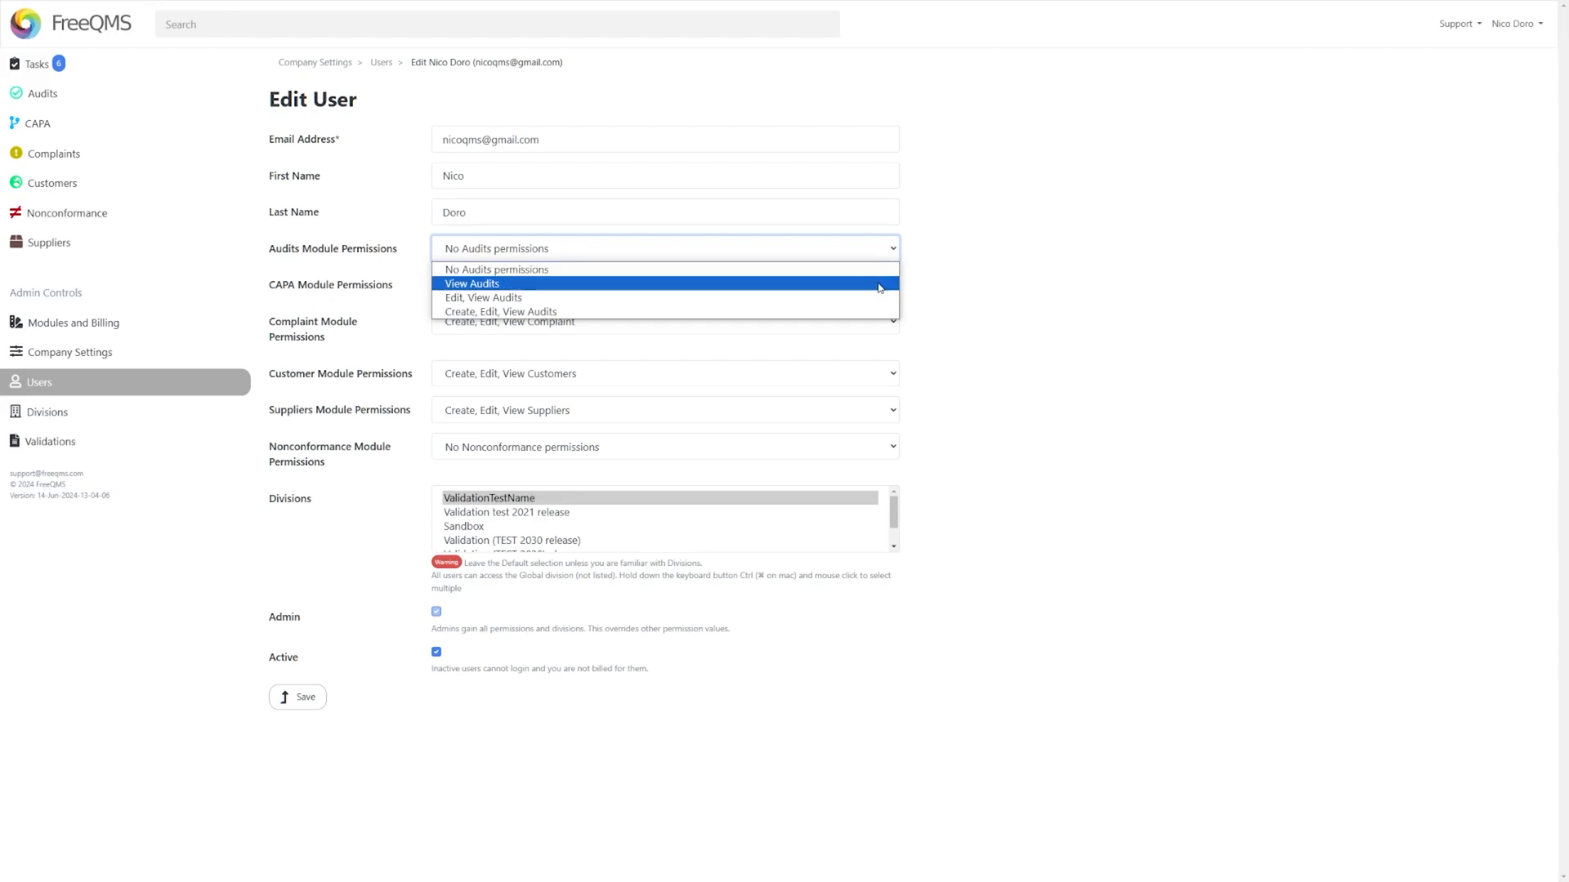
{"action": "left_click", "coordinate": [471, 285]}
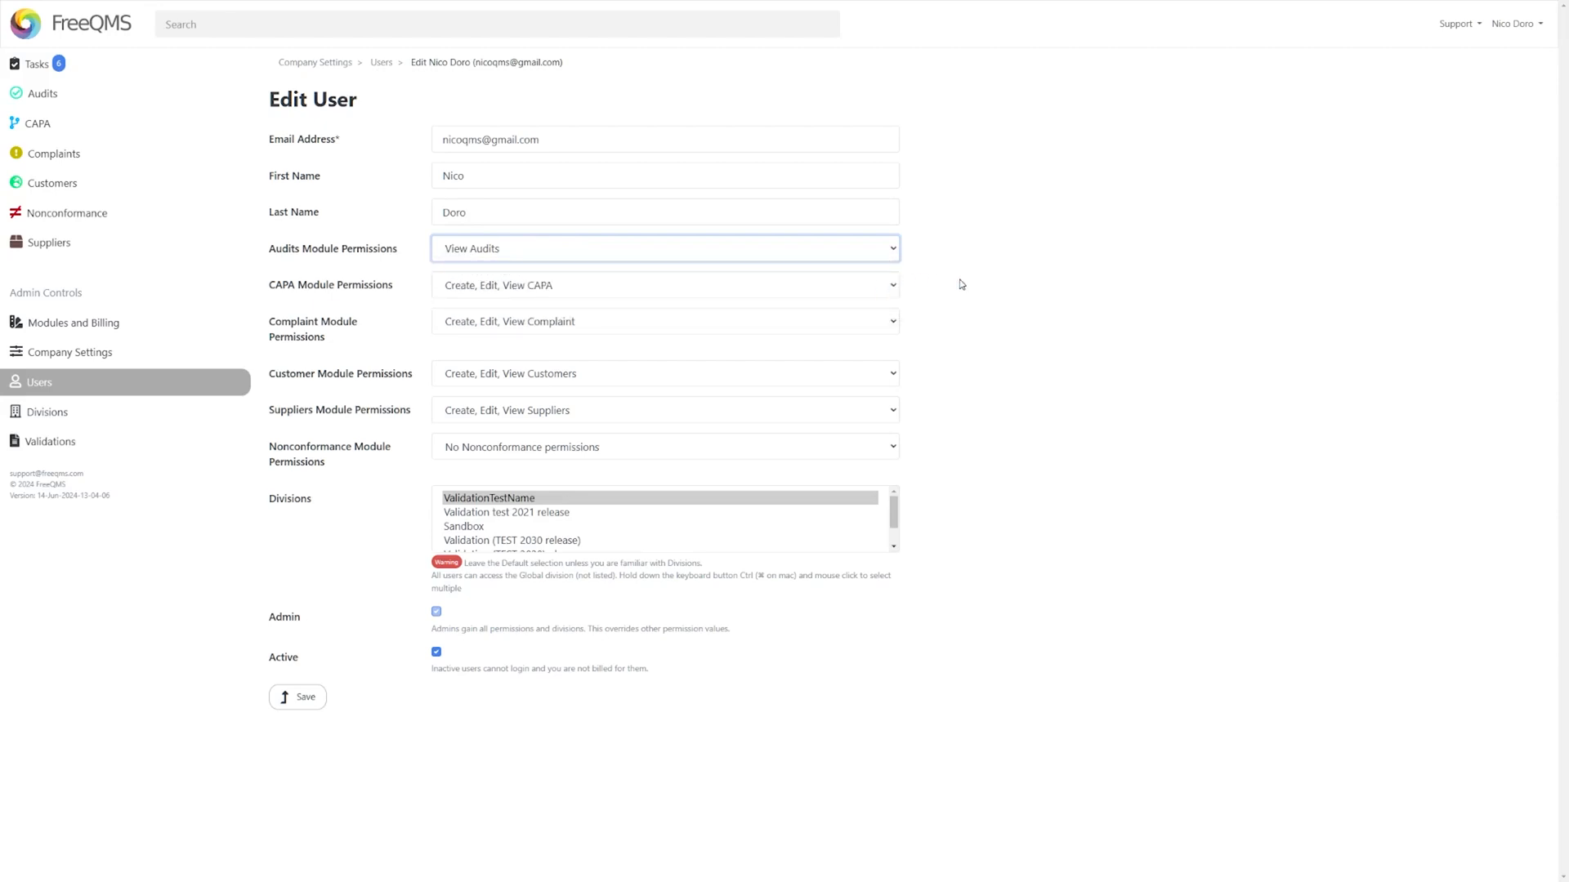
{"action": "left_click", "coordinate": [665, 248]}
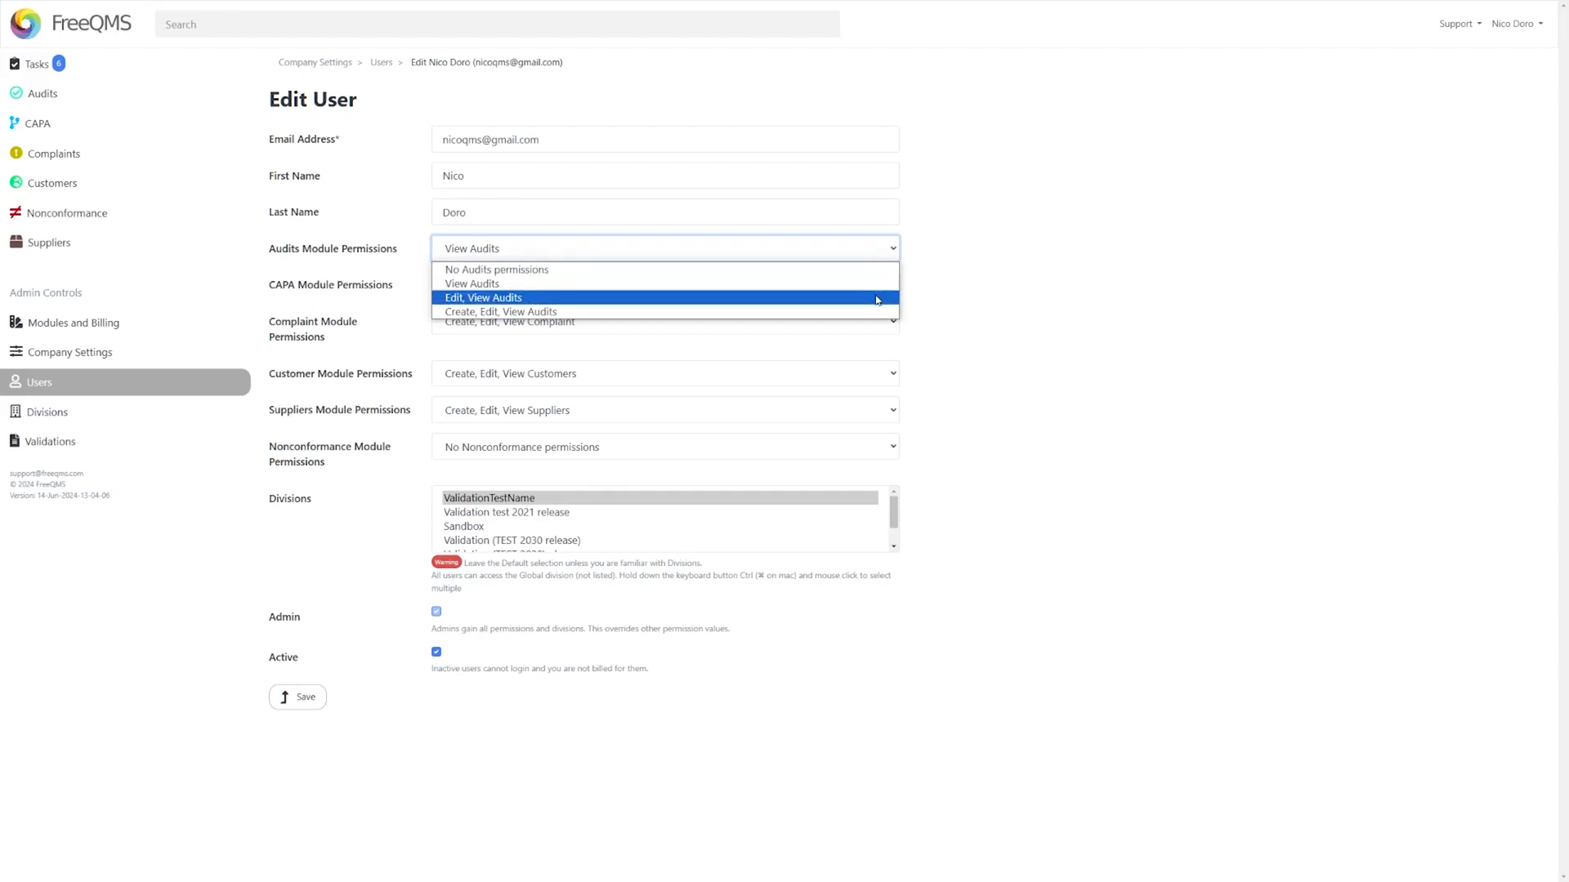
Raise Audits access to edit-and-view, then to Create, Edit, View Audits.
{"action": "left_click", "coordinate": [482, 297]}
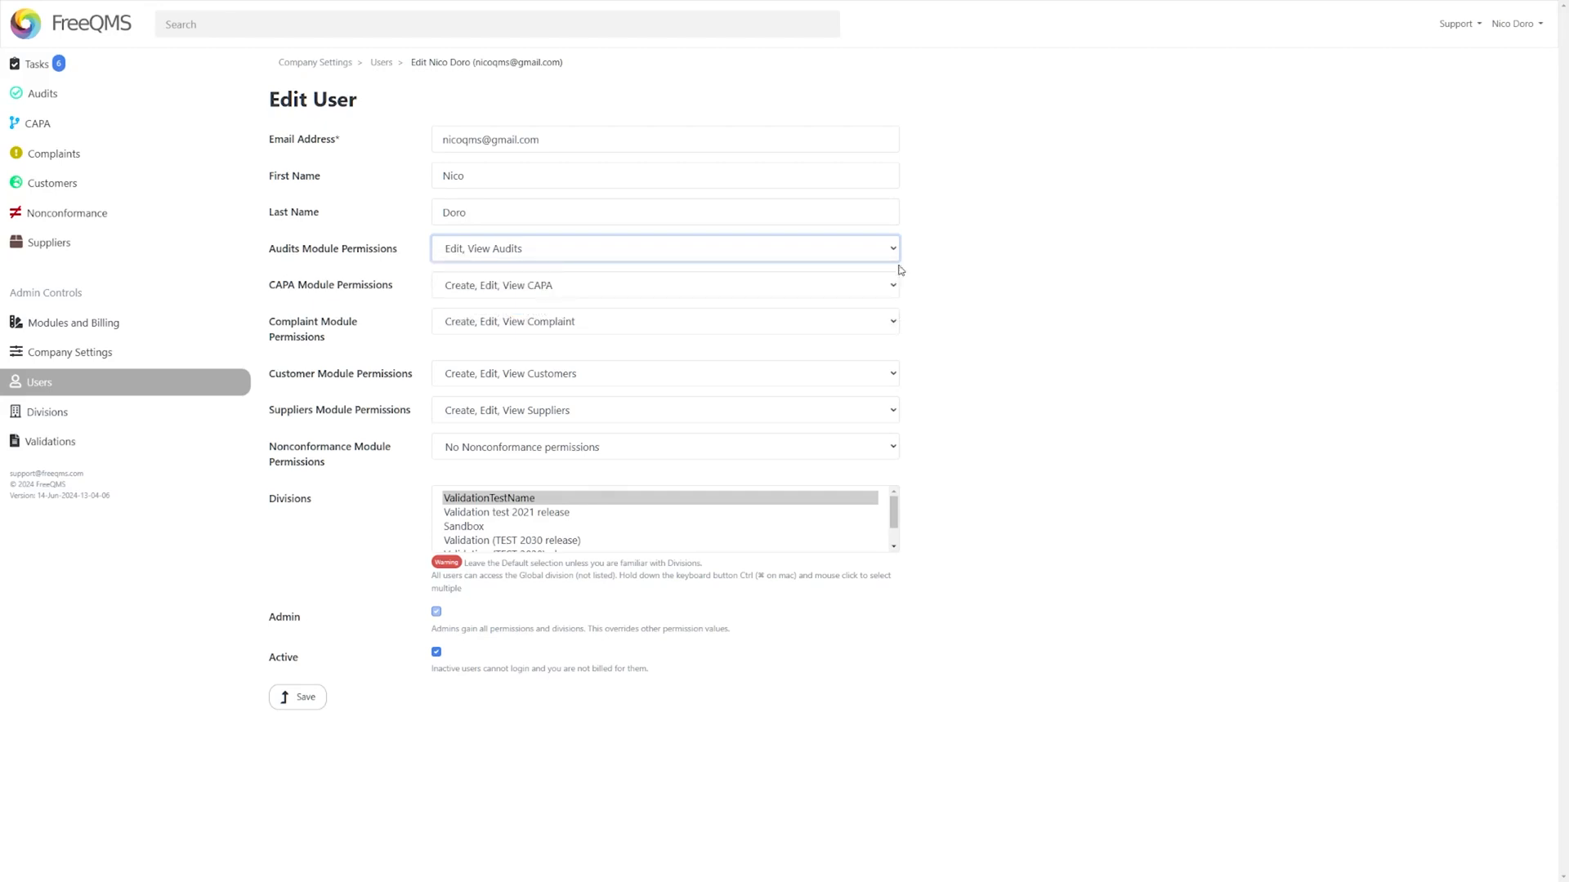
{"action": "left_click", "coordinate": [665, 248]}
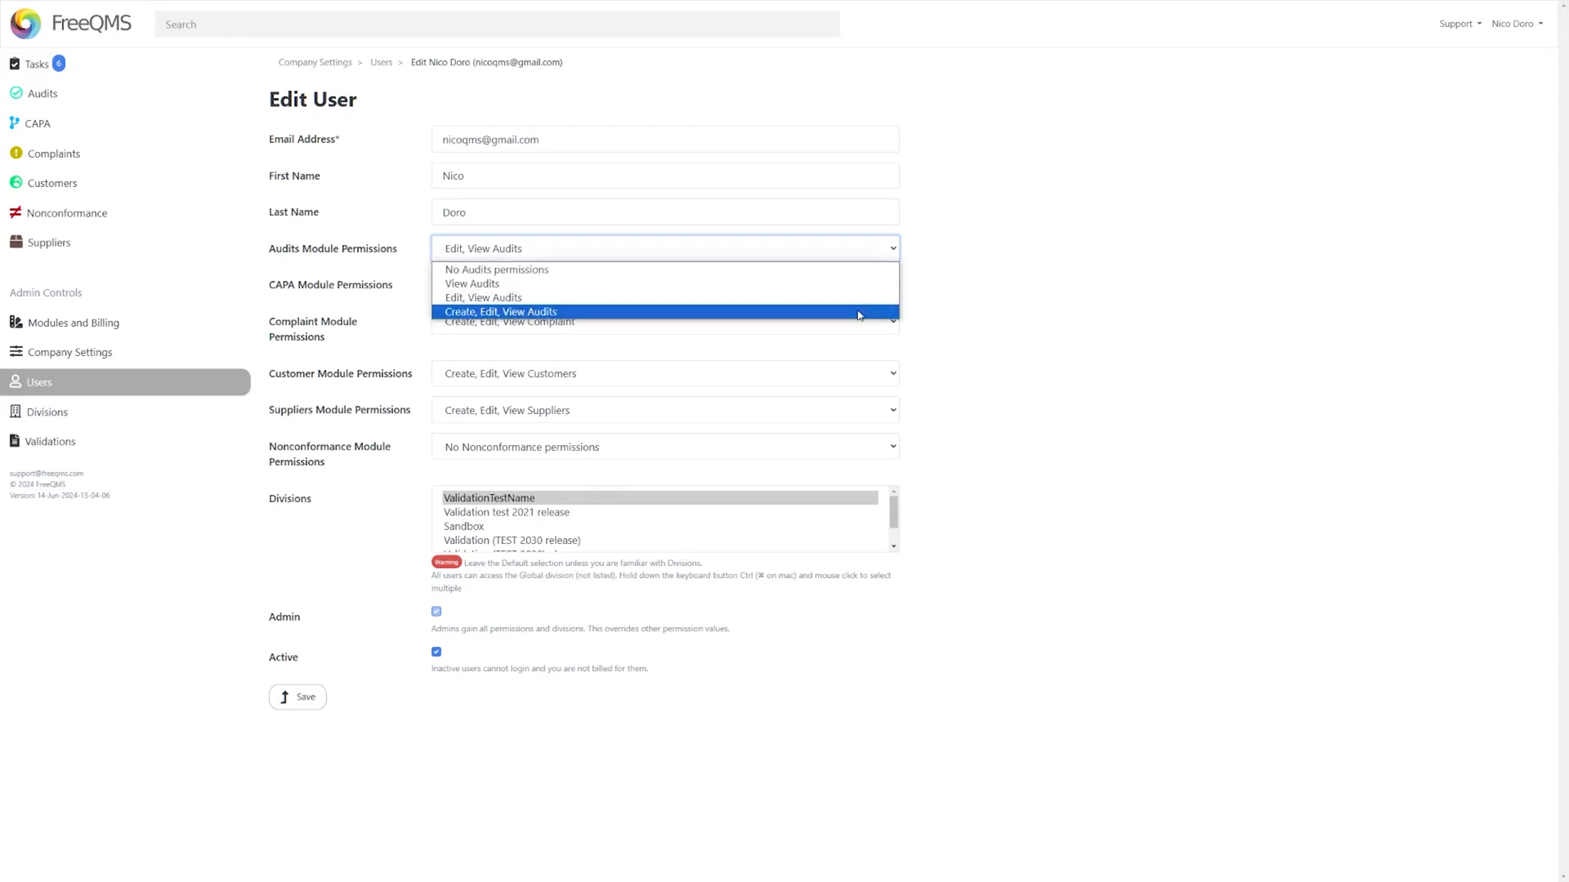
{"action": "left_click", "coordinate": [497, 311]}
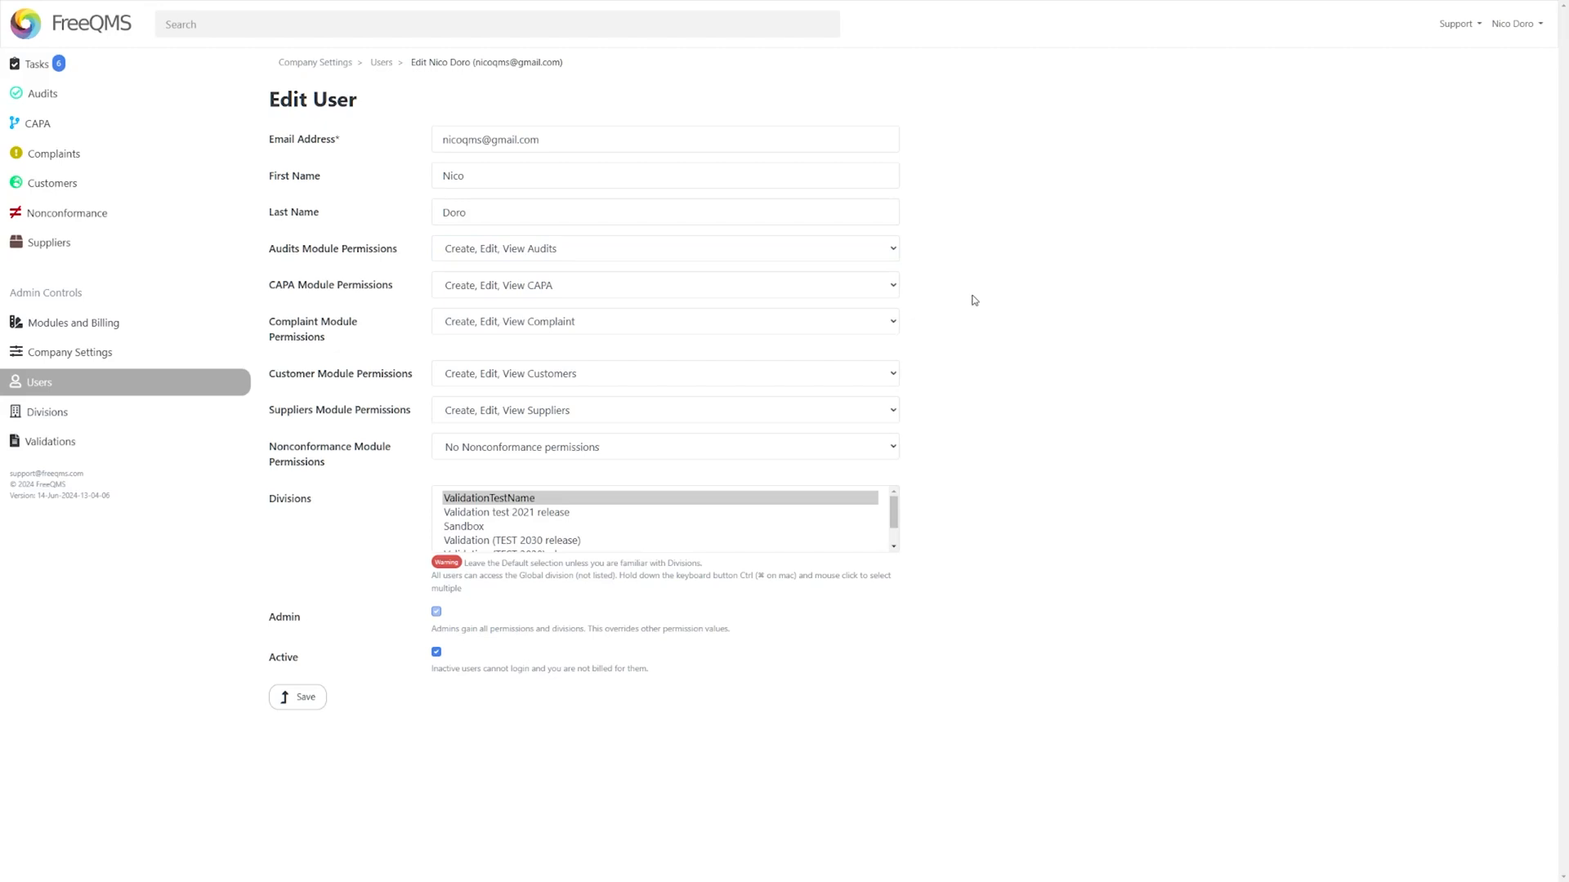
{"action": "mouse_move", "coordinate": [964, 311]}
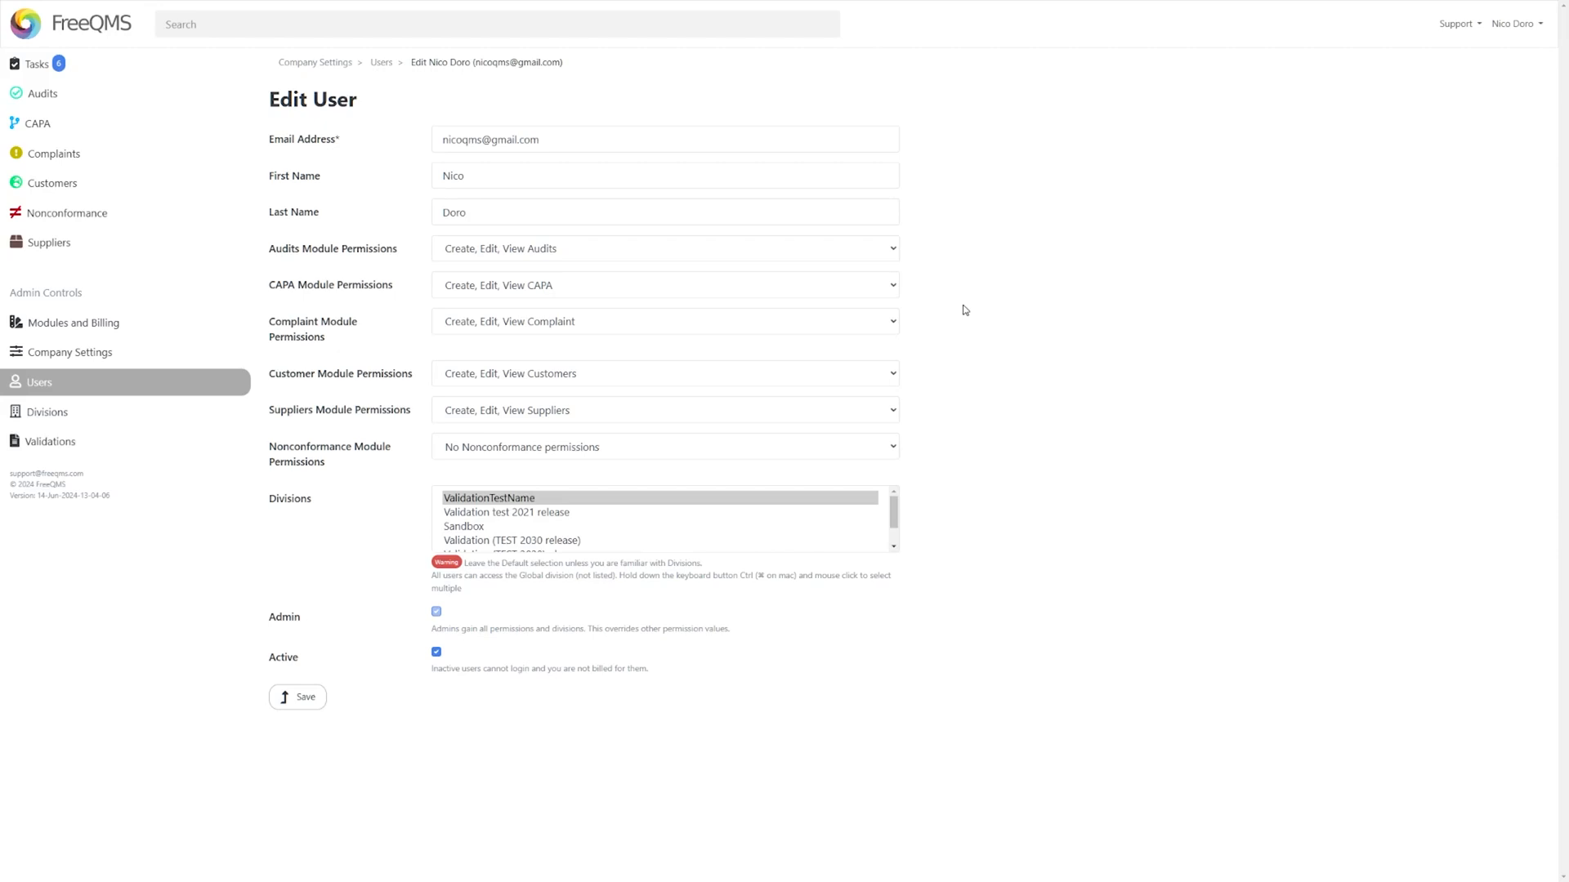
{"action": "mouse_move", "coordinate": [441, 598]}
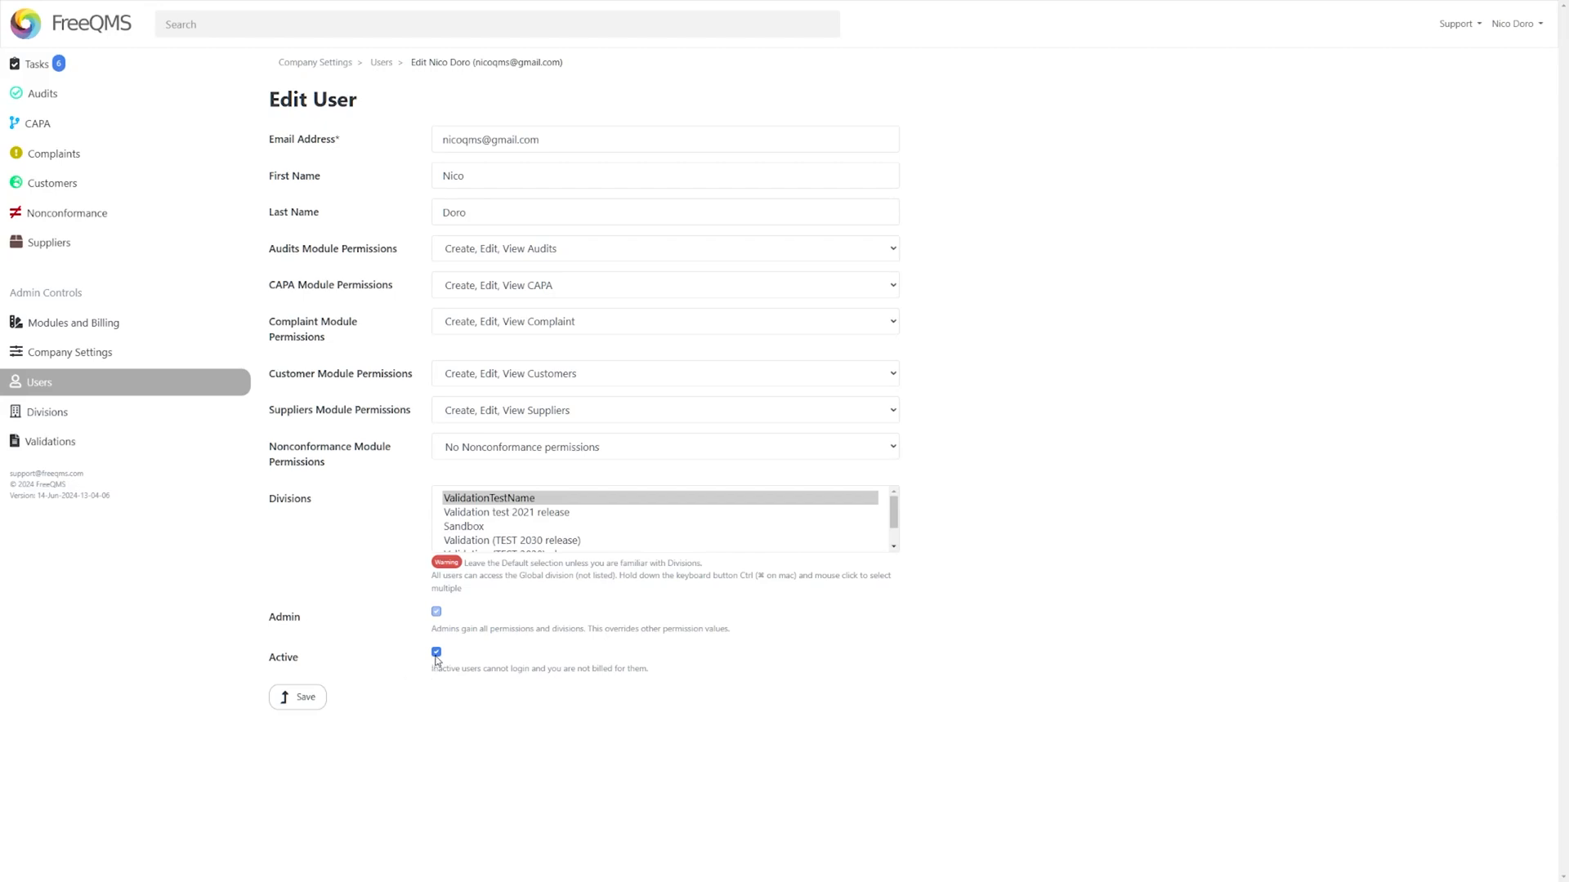
{"action": "mouse_move", "coordinate": [647, 658]}
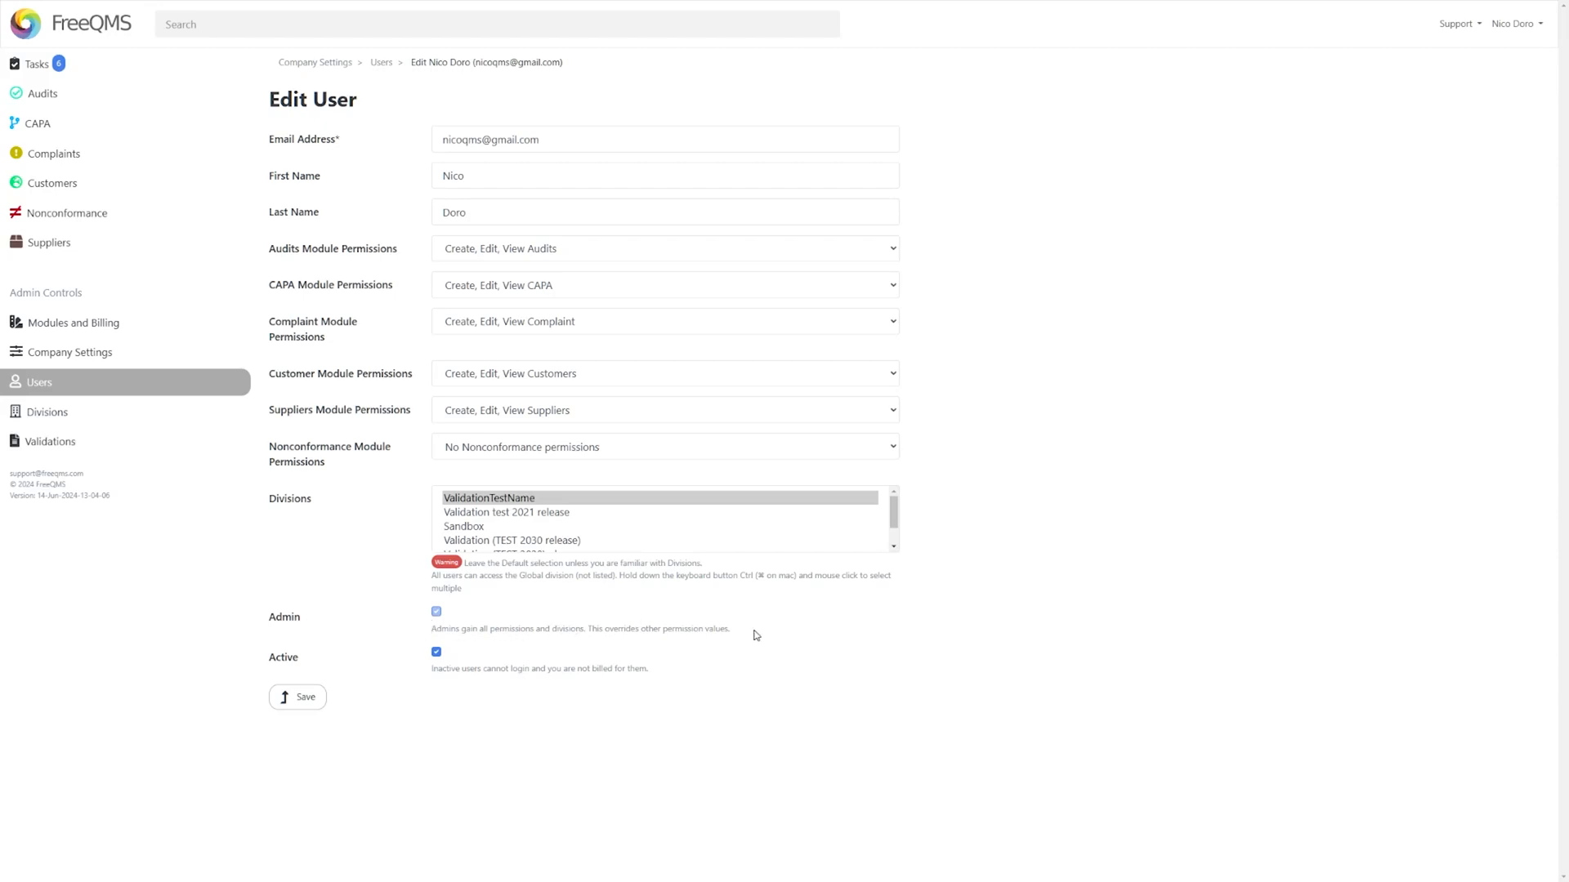
{"action": "mouse_move", "coordinate": [848, 533]}
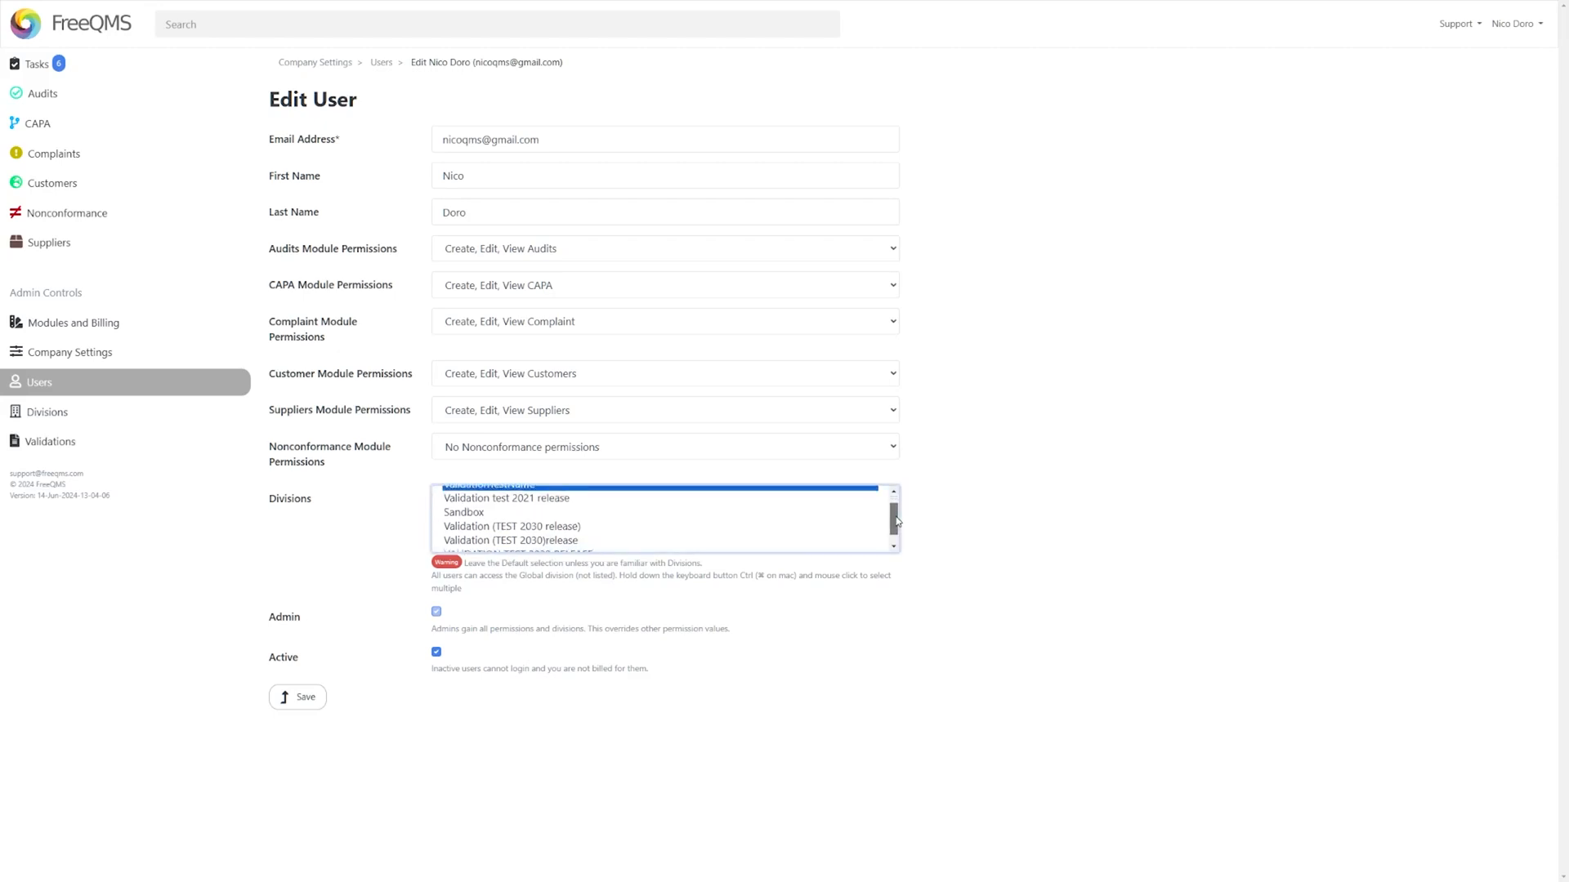
{"action": "scroll", "scroll_direction": "down", "scroll_amount": 3}
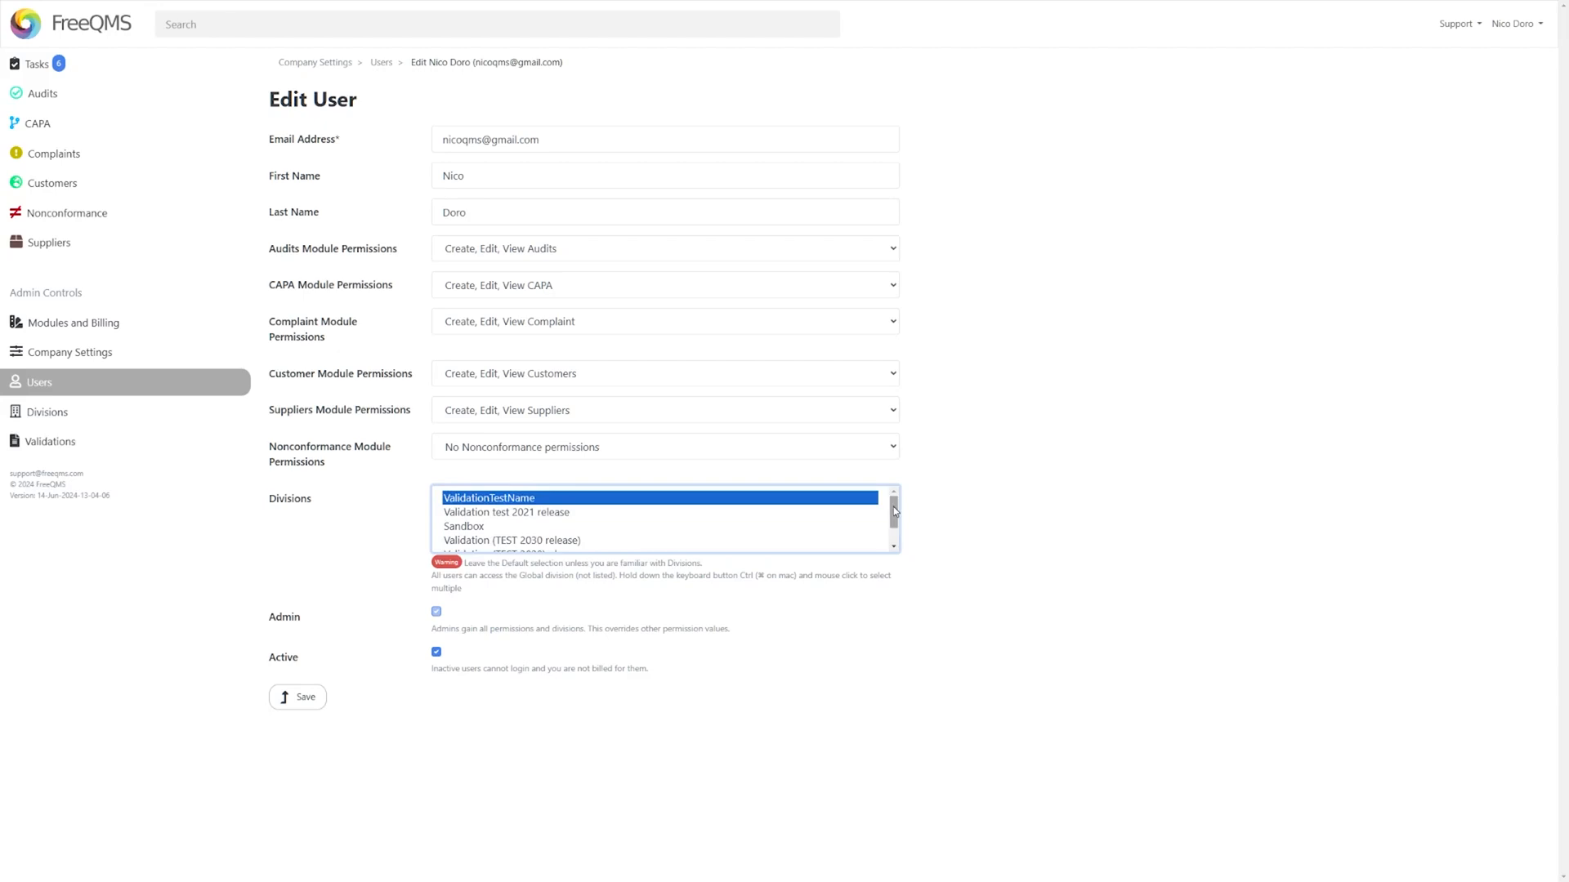
{"action": "mouse_move", "coordinate": [912, 503]}
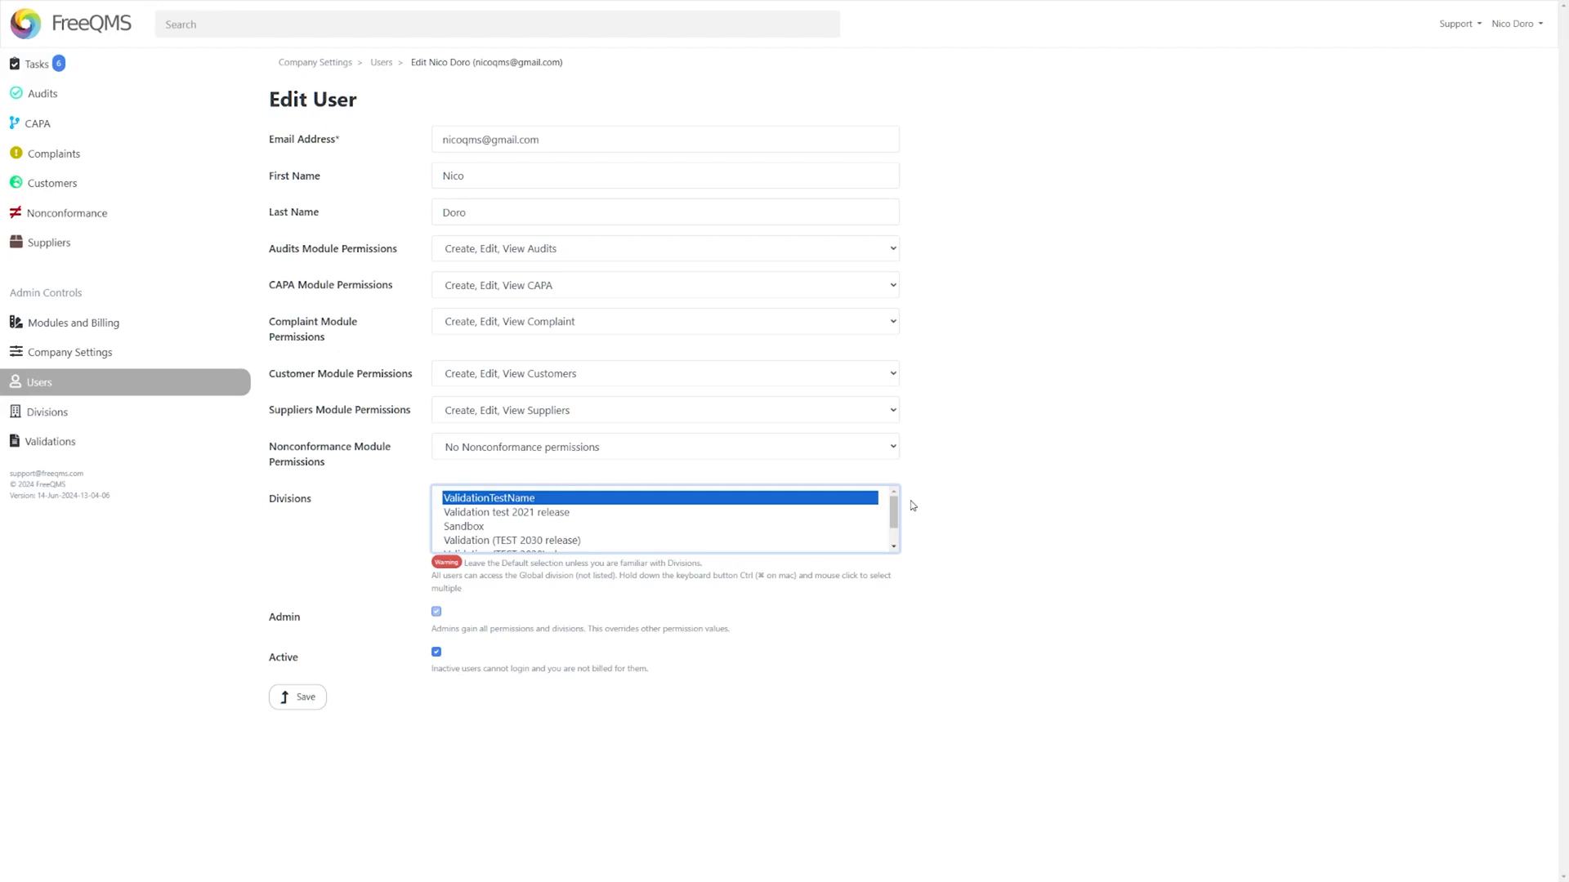
Start creating a division, then launch the FreeQMS User Survey from the account menu.
{"action": "left_click", "coordinate": [50, 411]}
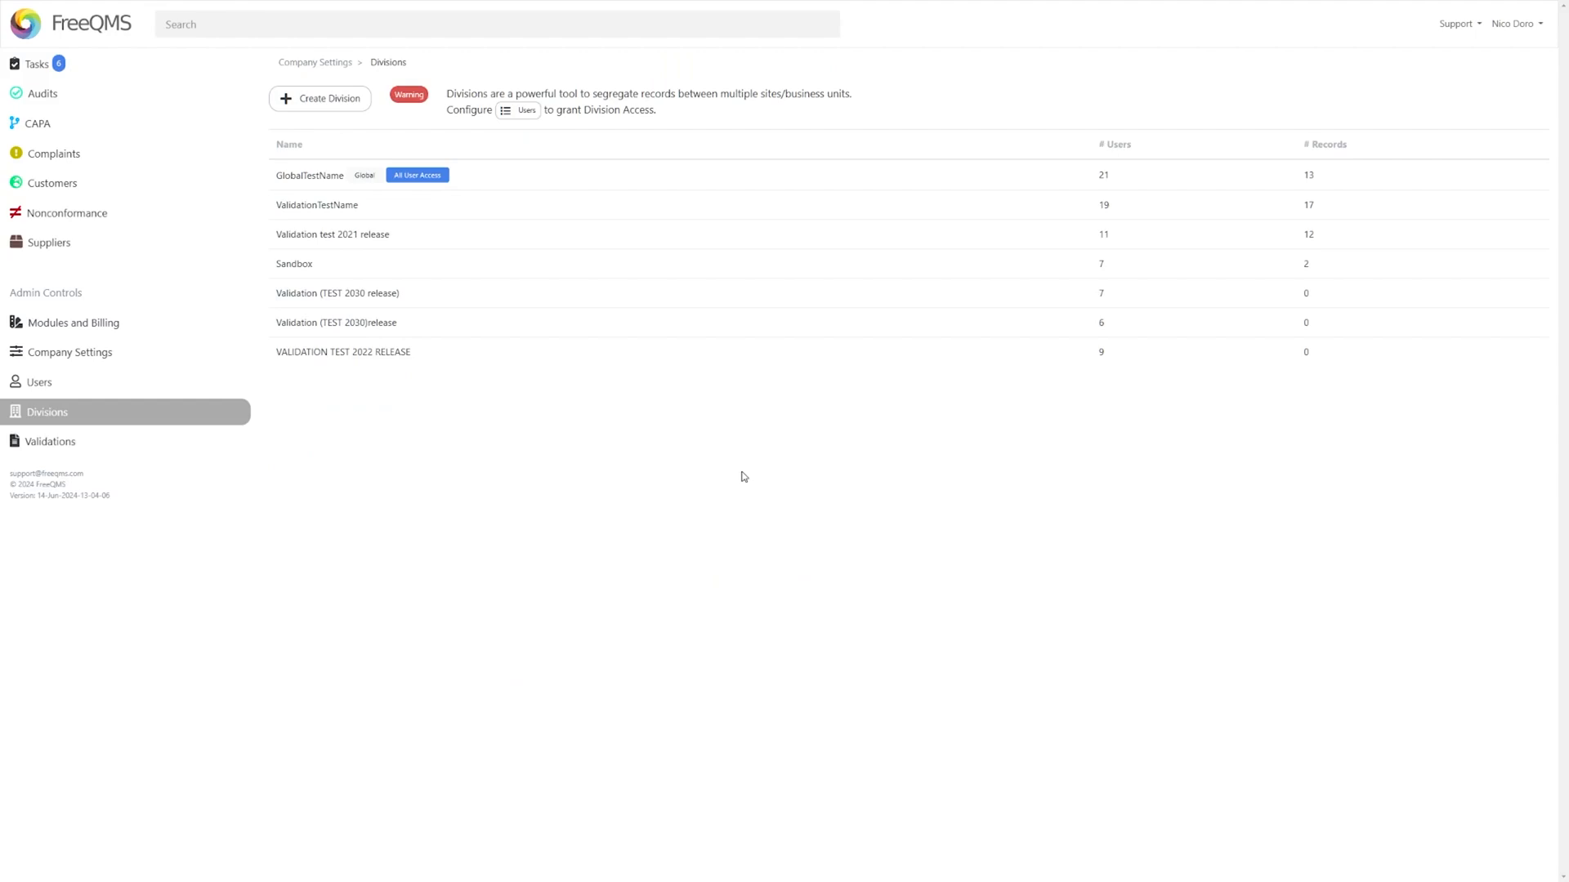
{"action": "mouse_move", "coordinate": [358, 134]}
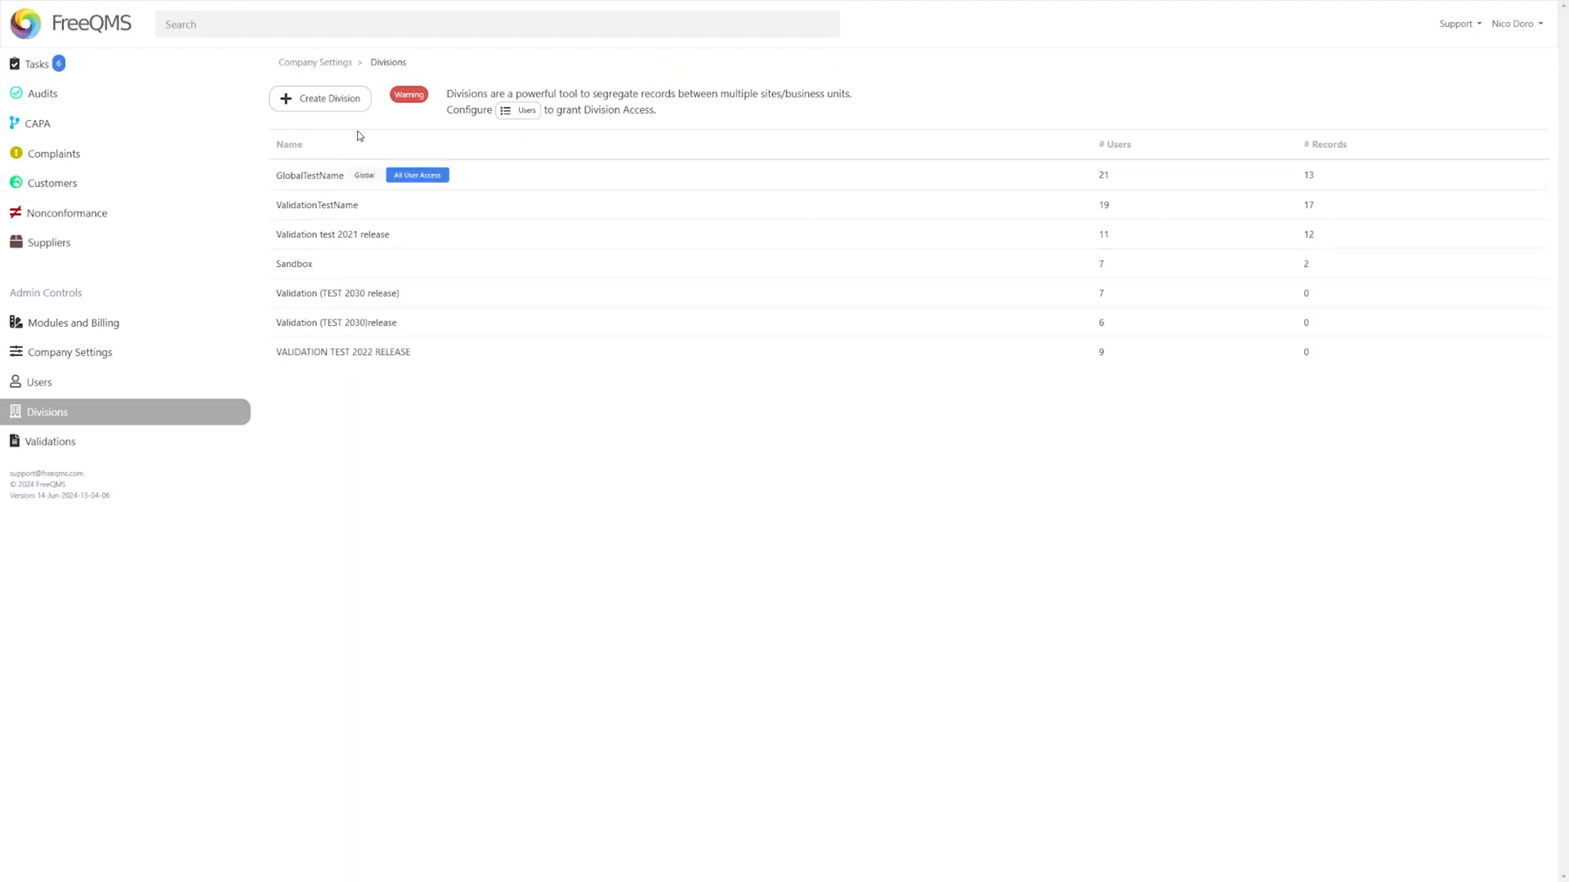
{"action": "left_click", "coordinate": [320, 98]}
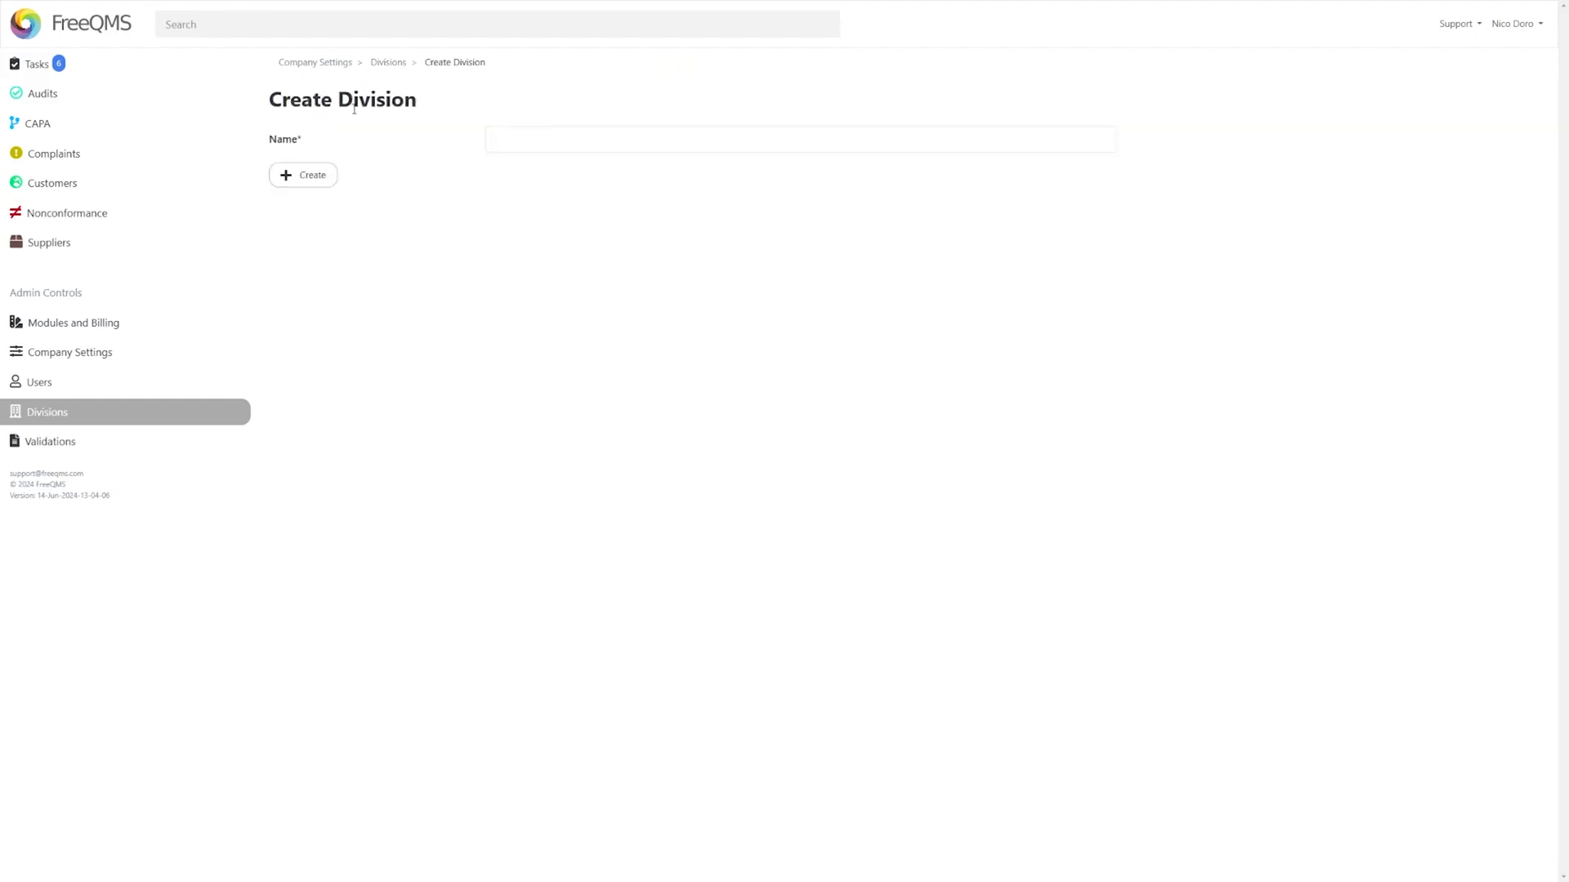
{"action": "mouse_move", "coordinate": [438, 222]}
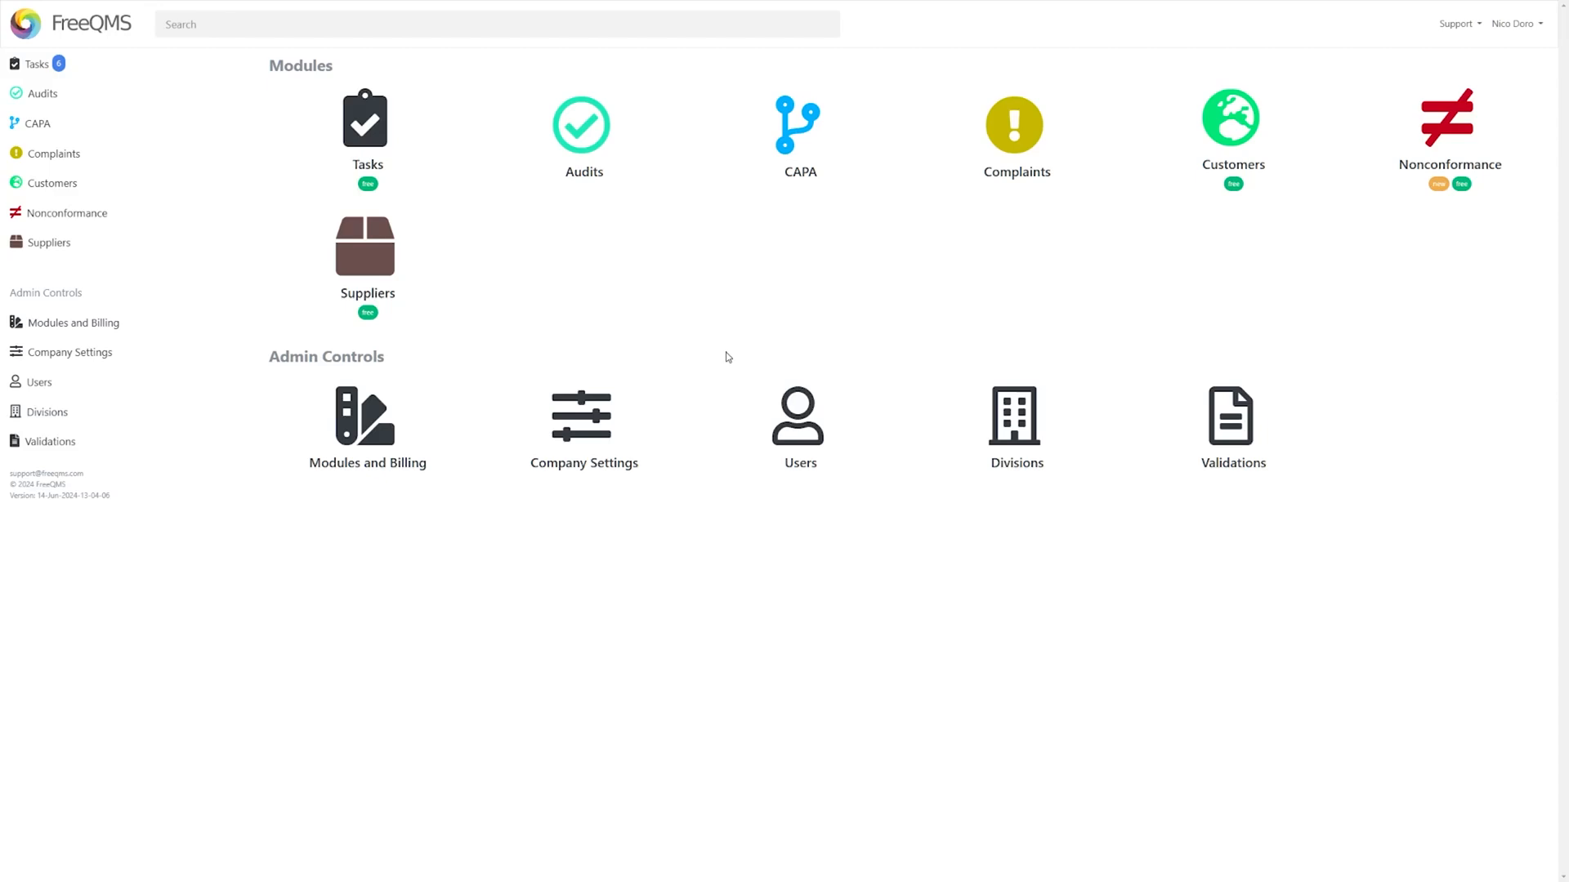
{"action": "left_click", "coordinate": [1529, 23]}
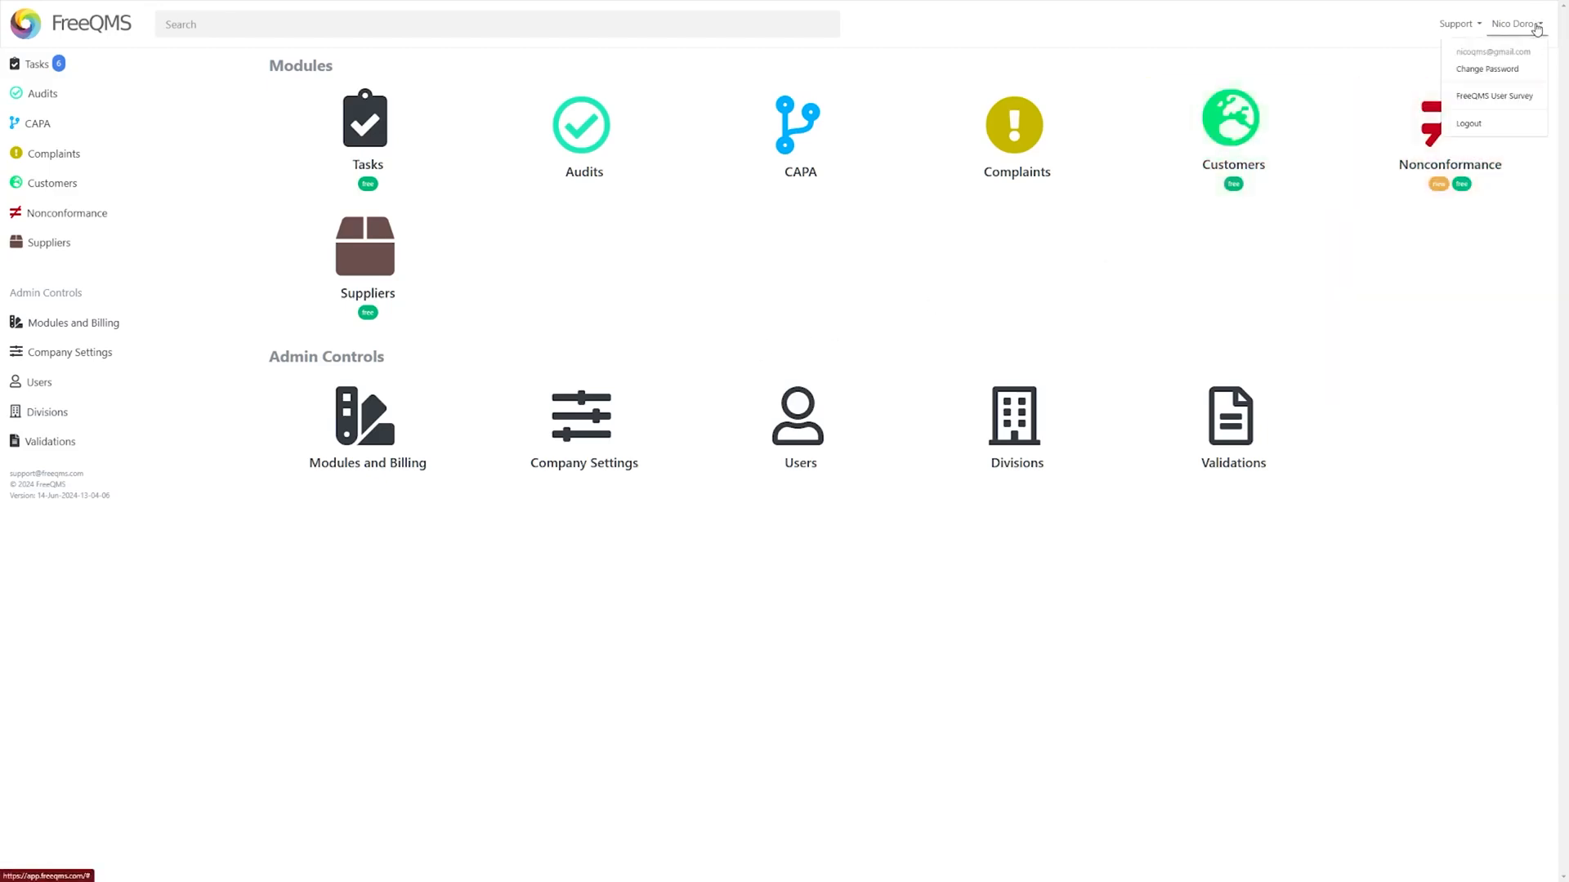
{"action": "left_click", "coordinate": [1490, 95]}
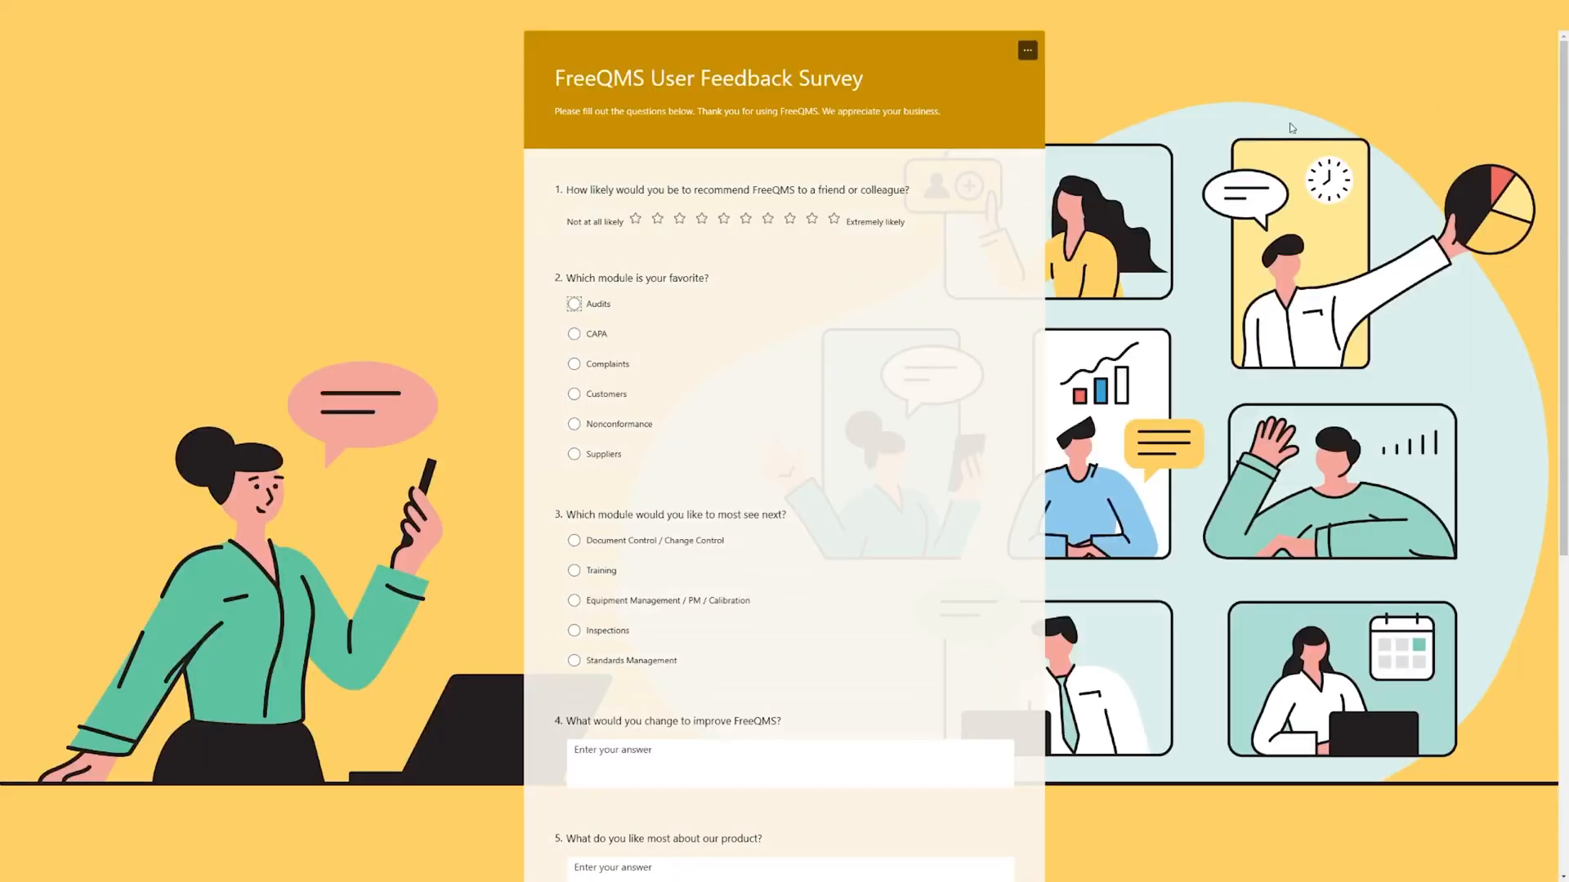
{"action": "scroll", "scroll_direction": "down", "scroll_amount": 3}
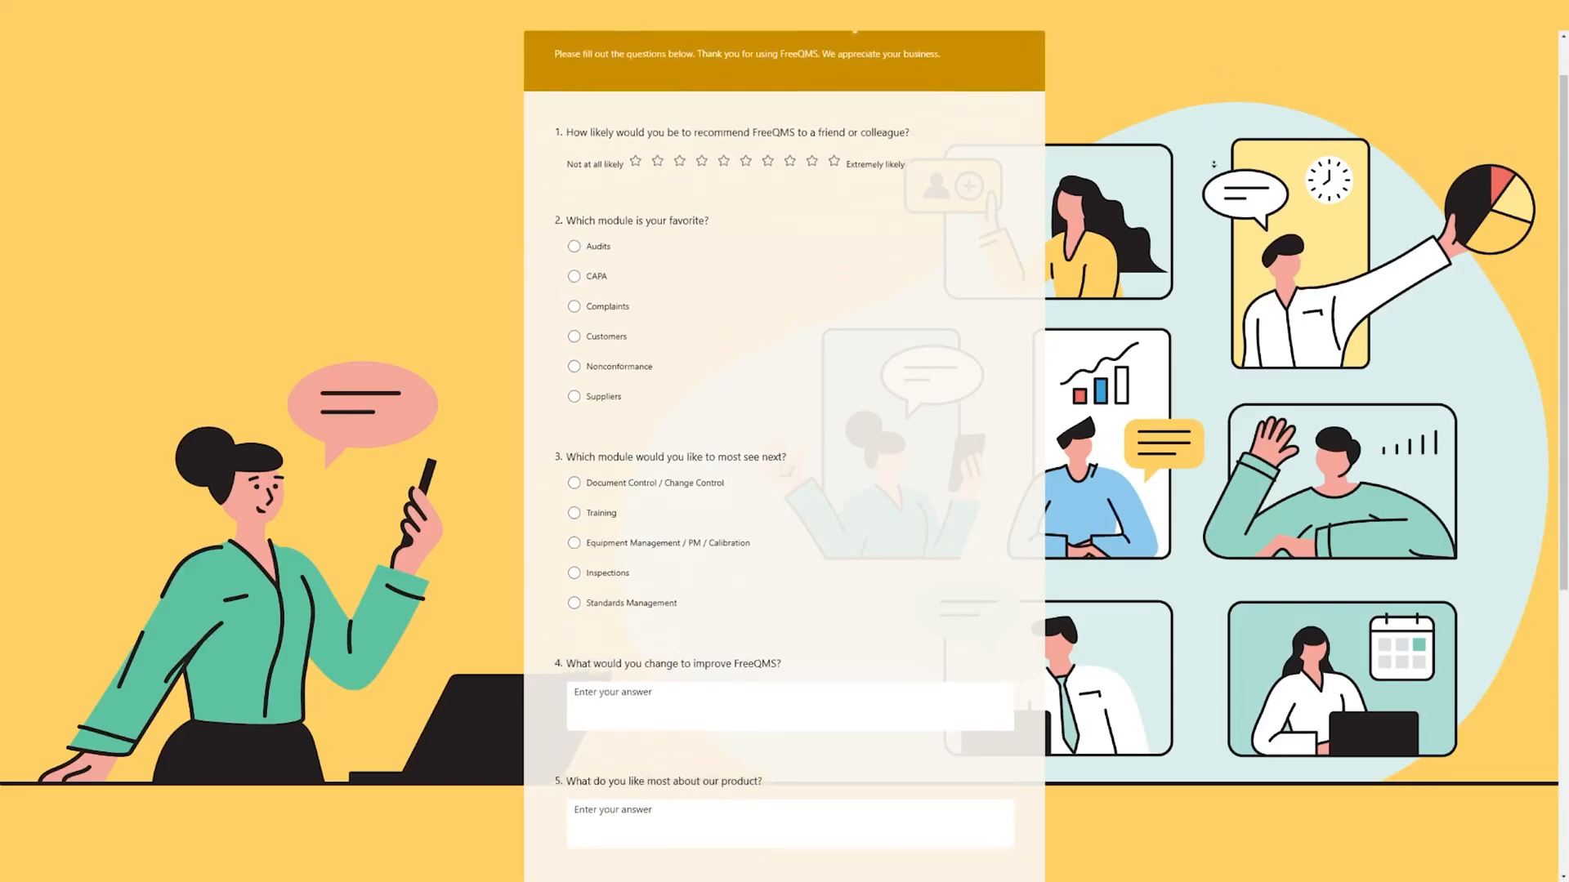
{"action": "scroll", "scroll_direction": "down", "scroll_amount": 3}
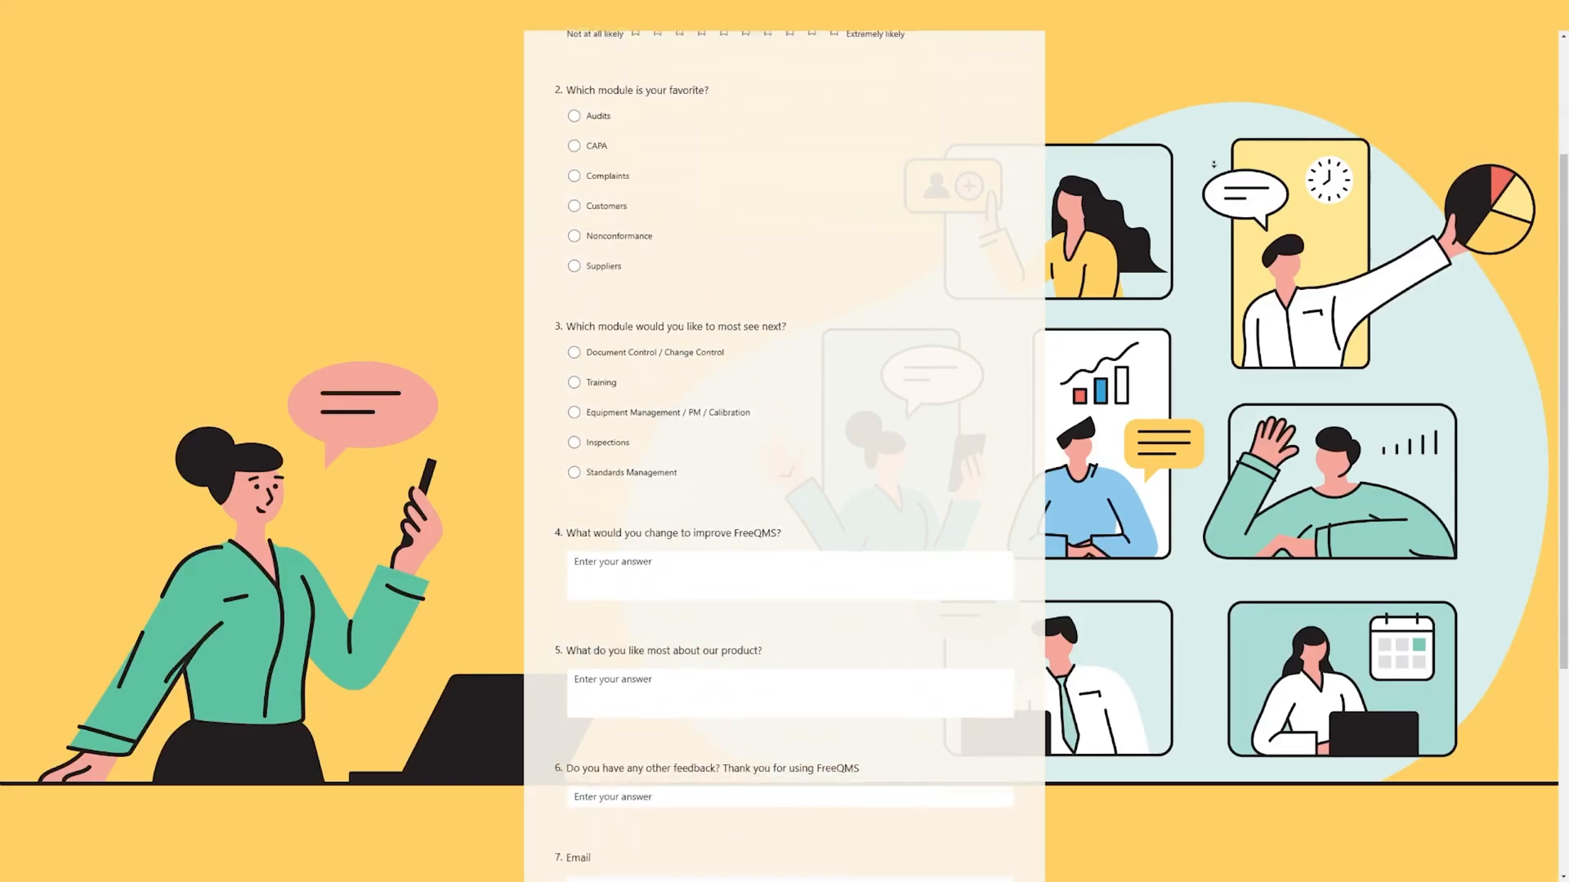
{"action": "scroll", "scroll_direction": "down", "scroll_amount": 3}
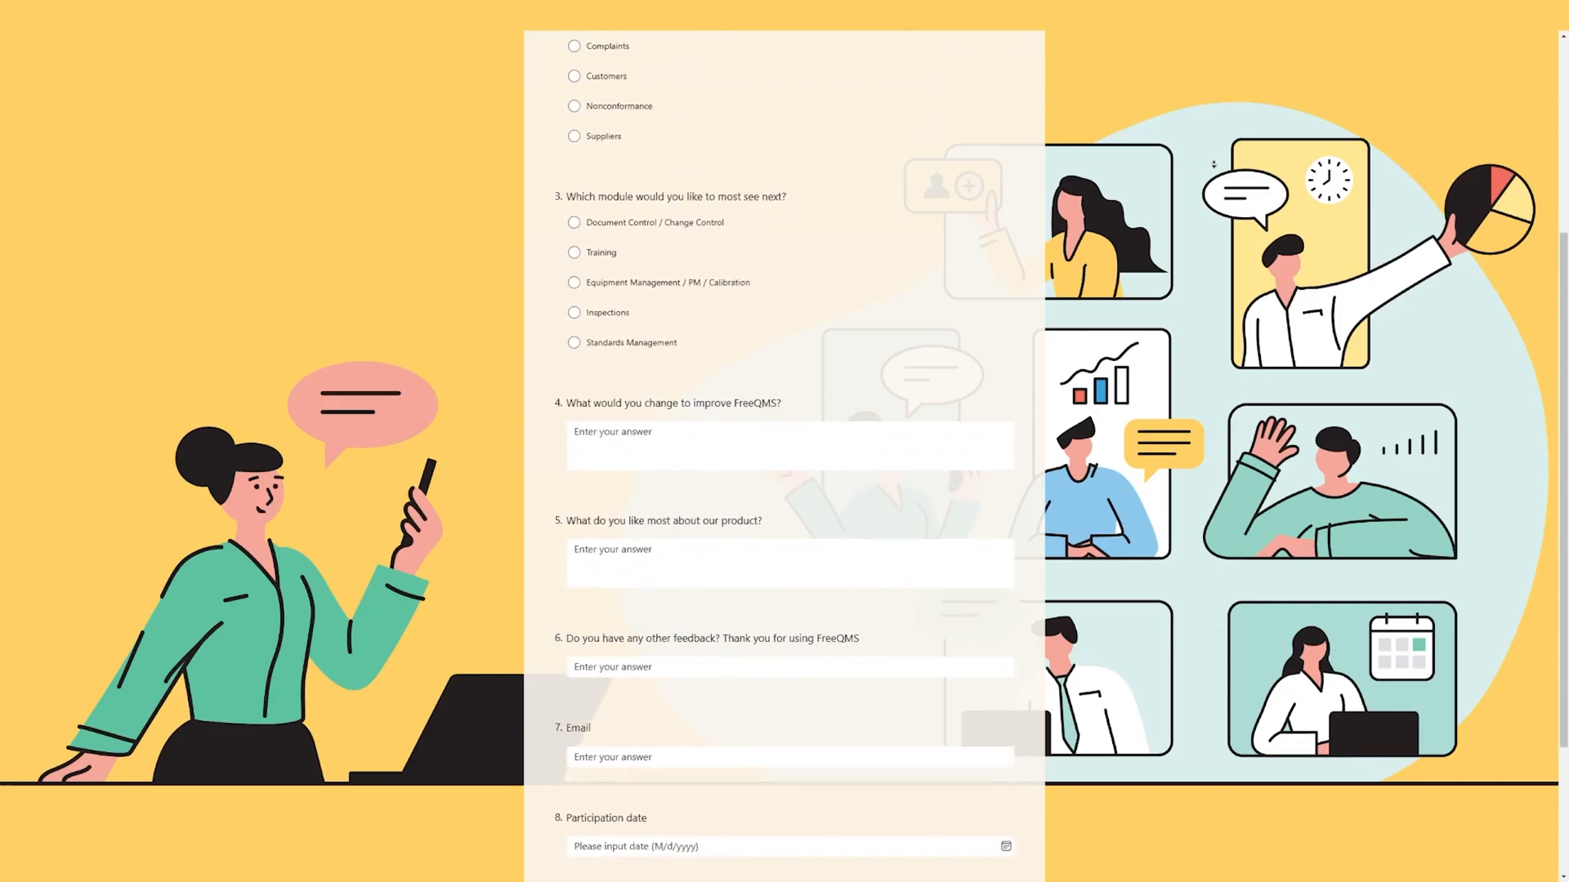
{"action": "scroll", "scroll_direction": "down", "scroll_amount": 3}
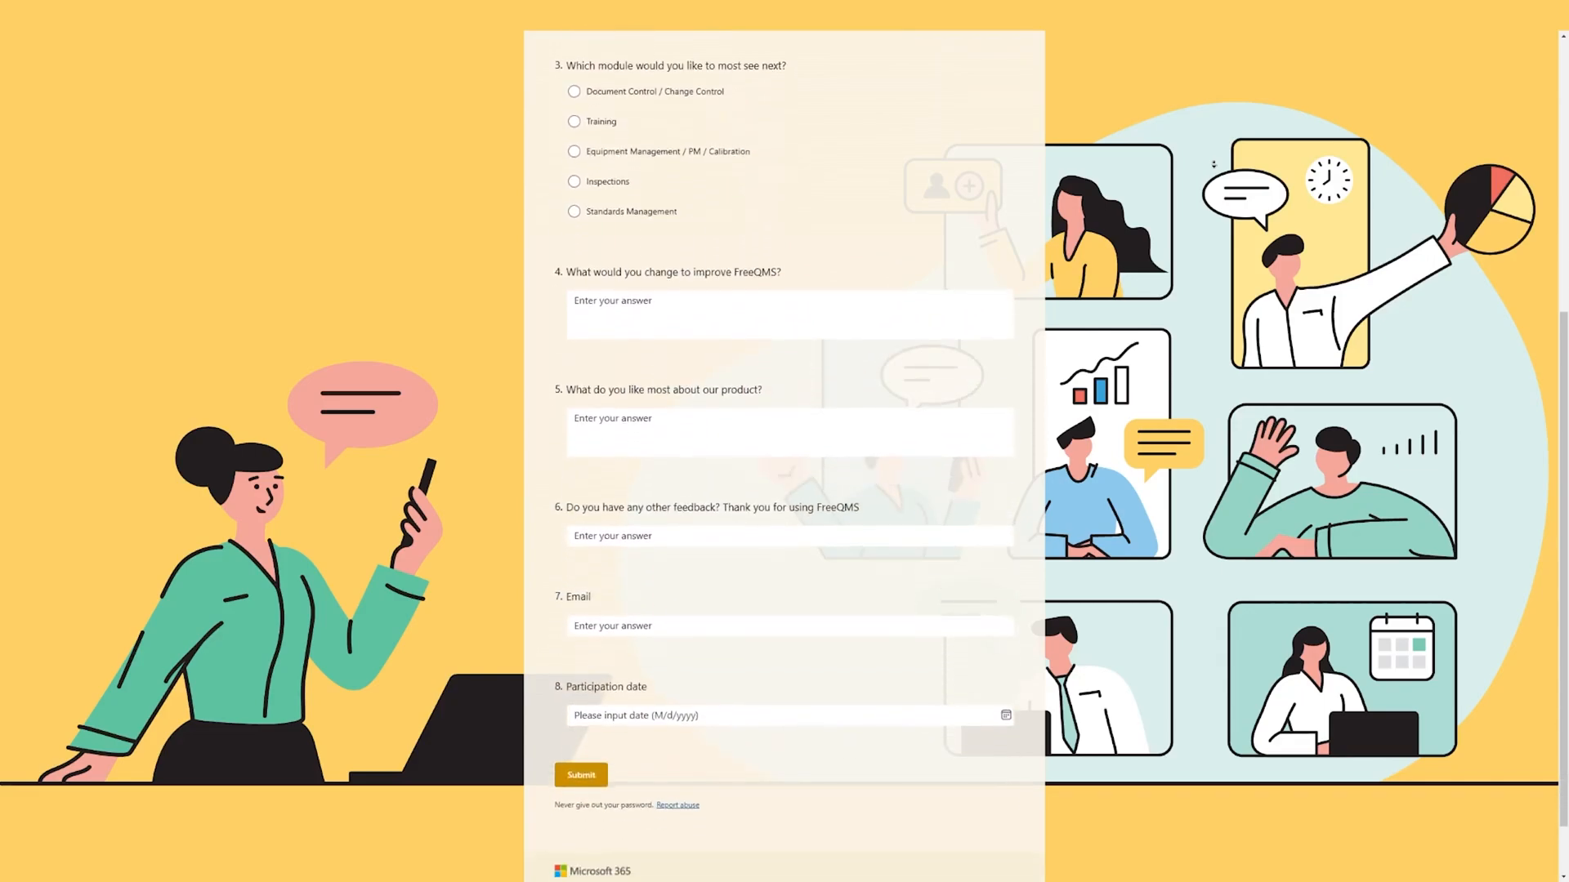